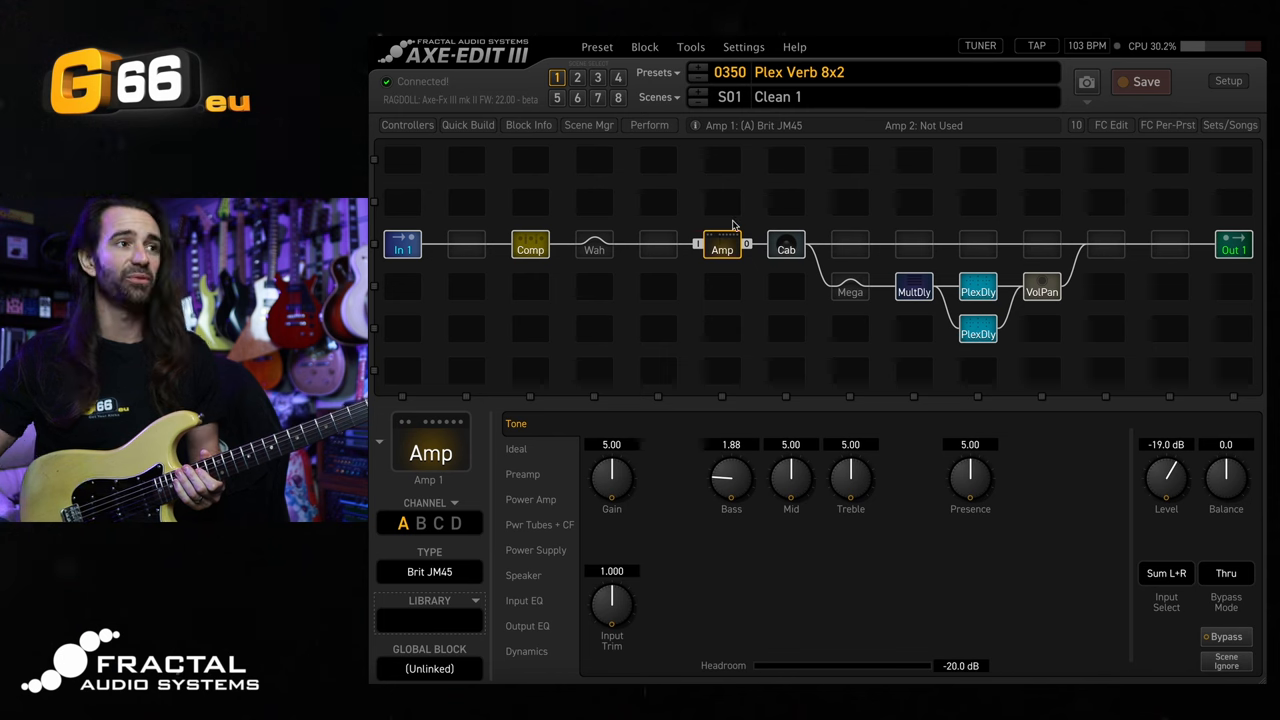
Inspect the Compressor, Amp and Cab blocks' settings in the Plex Verb 8x2 preset.
{"action": "left_click", "coordinate": [528, 248]}
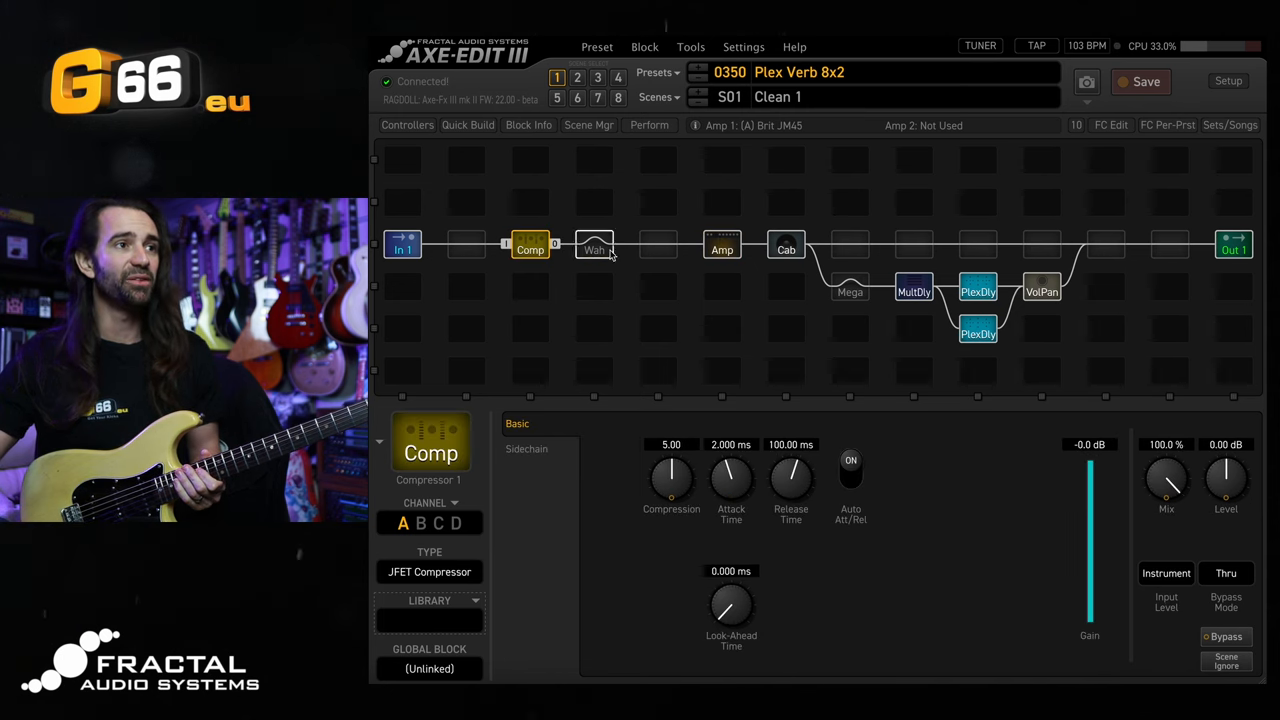
{"action": "left_click", "coordinate": [722, 246]}
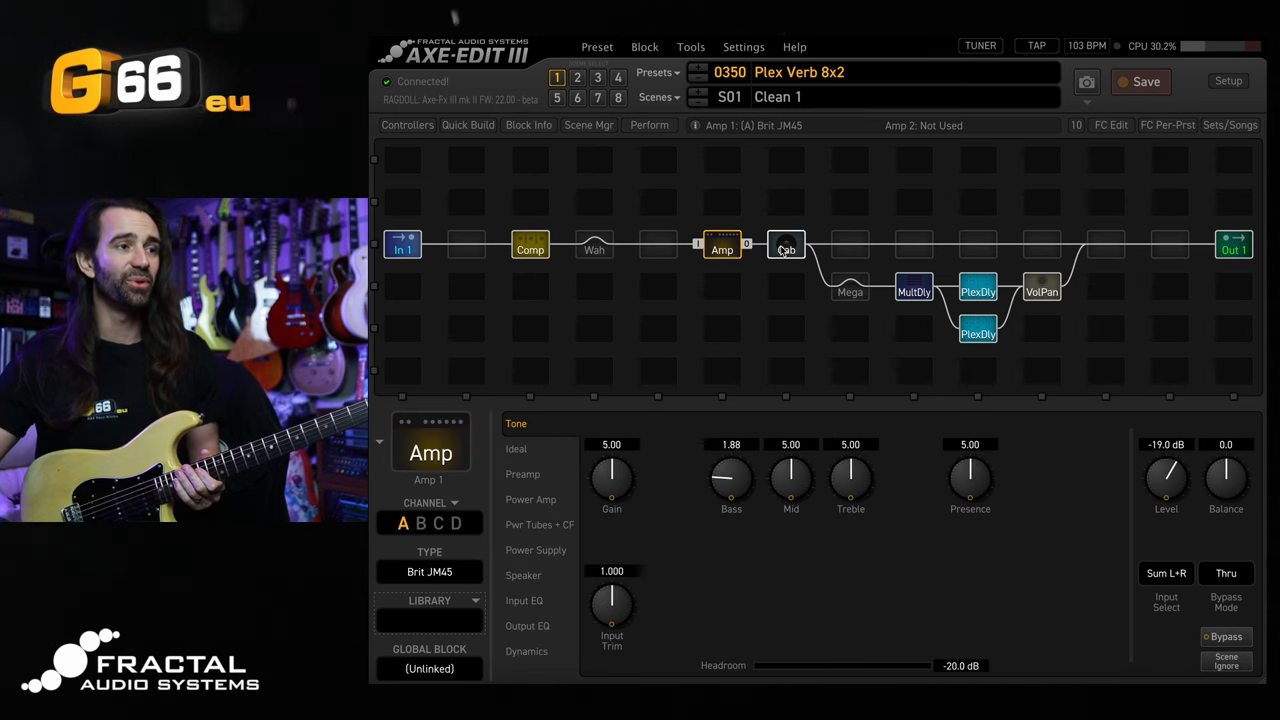
{"action": "left_click", "coordinate": [786, 244]}
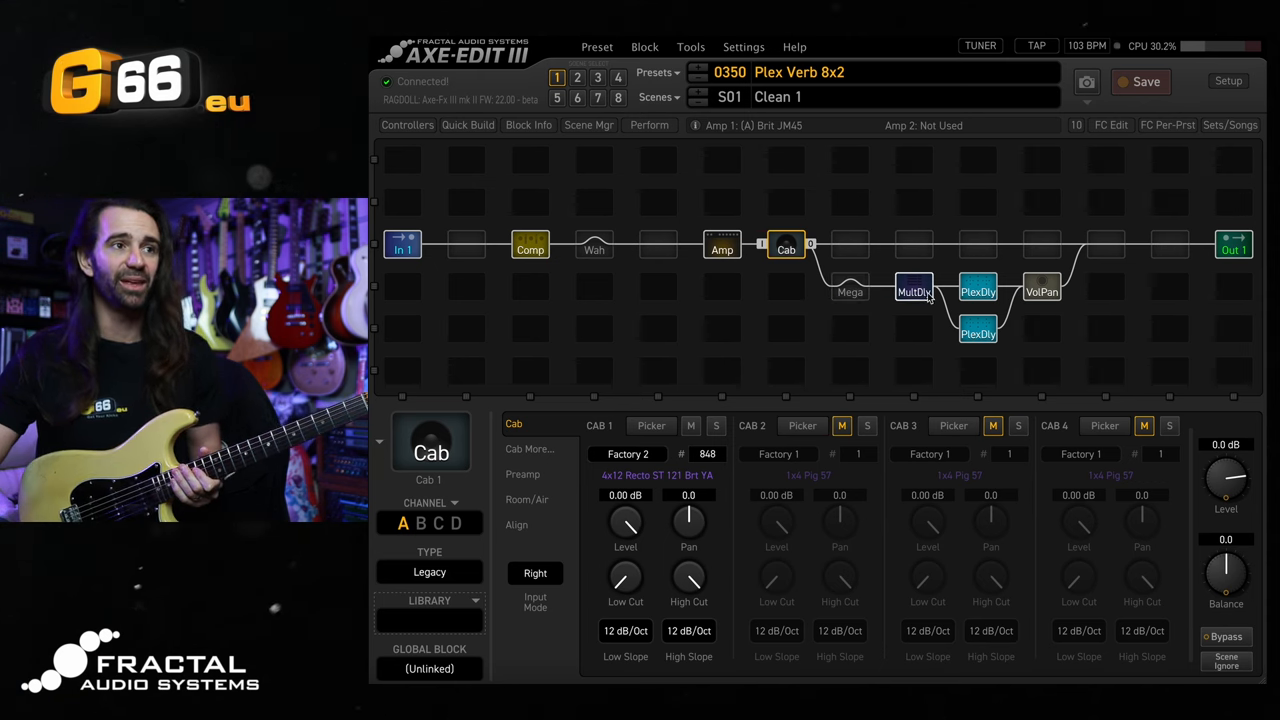
Inspect the Multitap Delay, both Plex Delay and the Volume/Pan blocks' settings.
{"action": "left_click", "coordinate": [912, 290]}
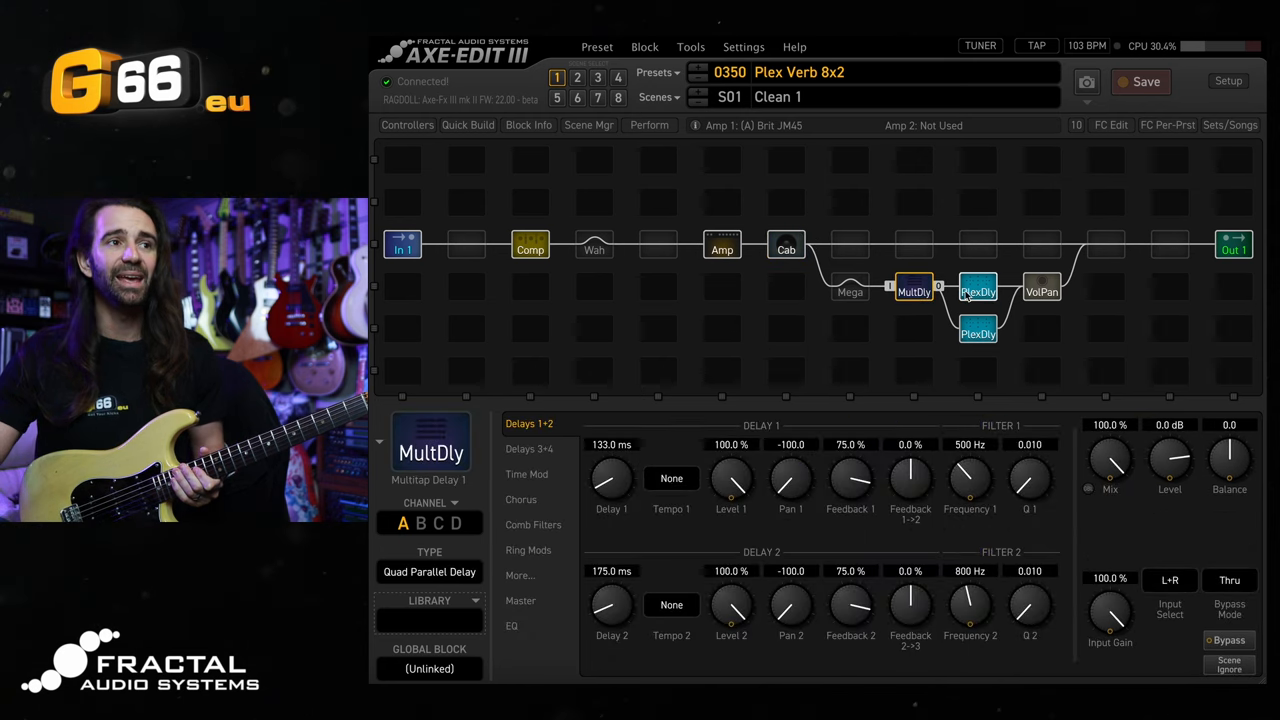
{"action": "left_click", "coordinate": [976, 292]}
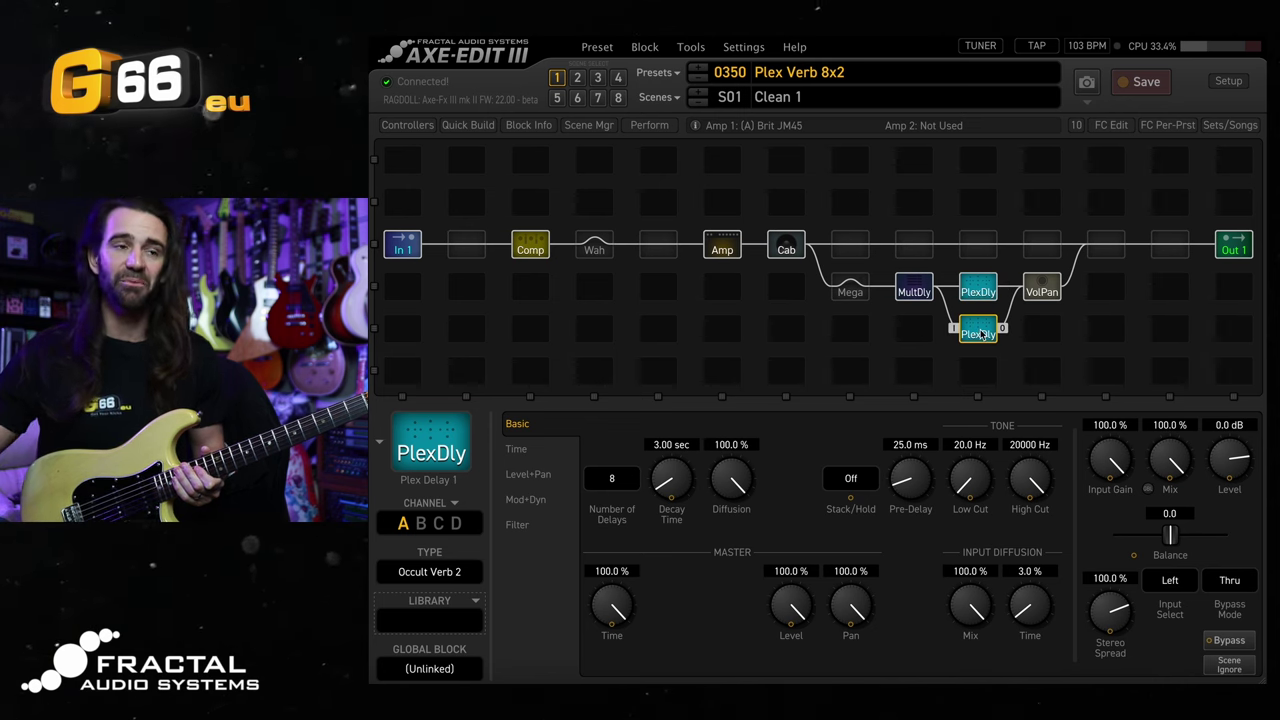
{"action": "mouse_move", "coordinate": [992, 310]}
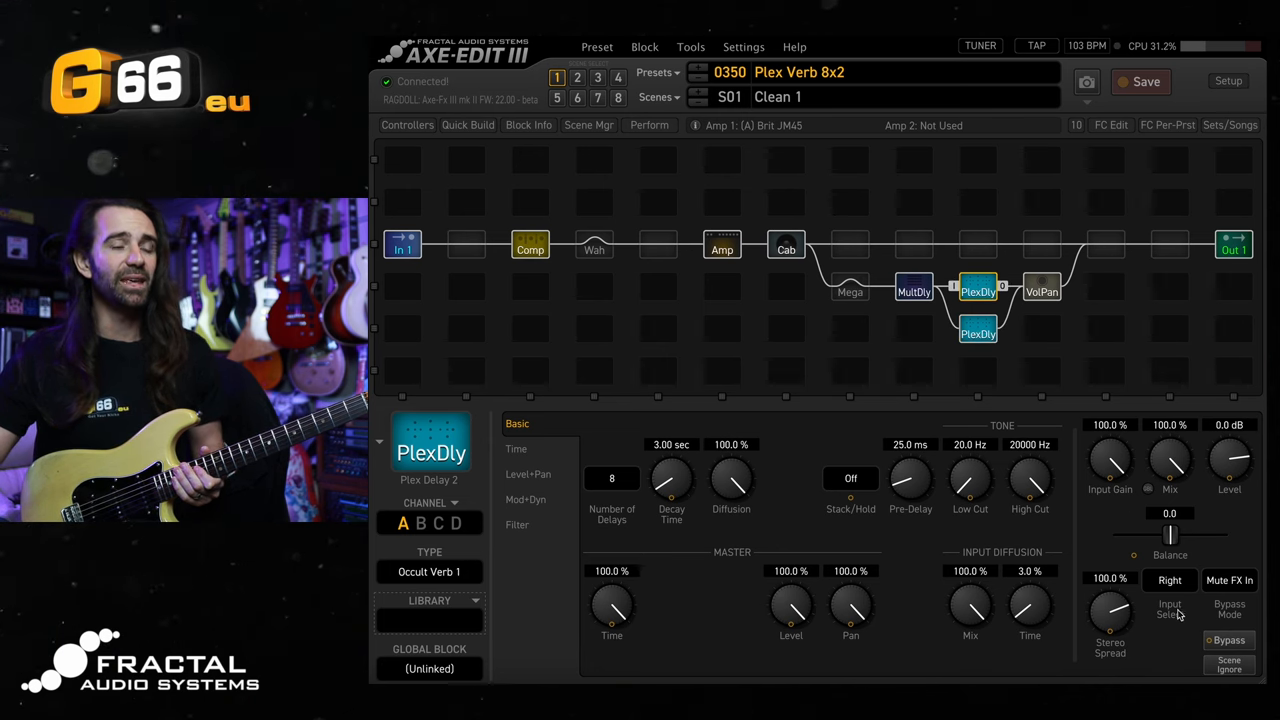
{"action": "left_click", "coordinate": [976, 332]}
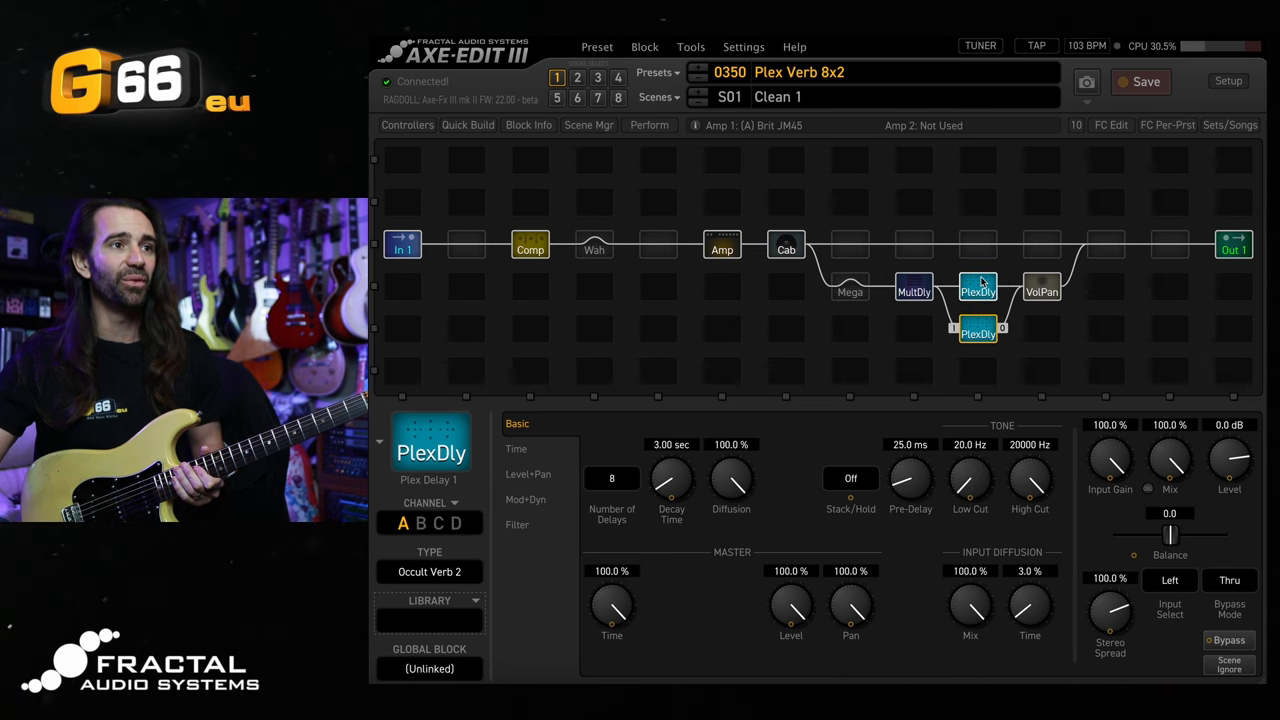
{"action": "left_click", "coordinate": [1040, 290]}
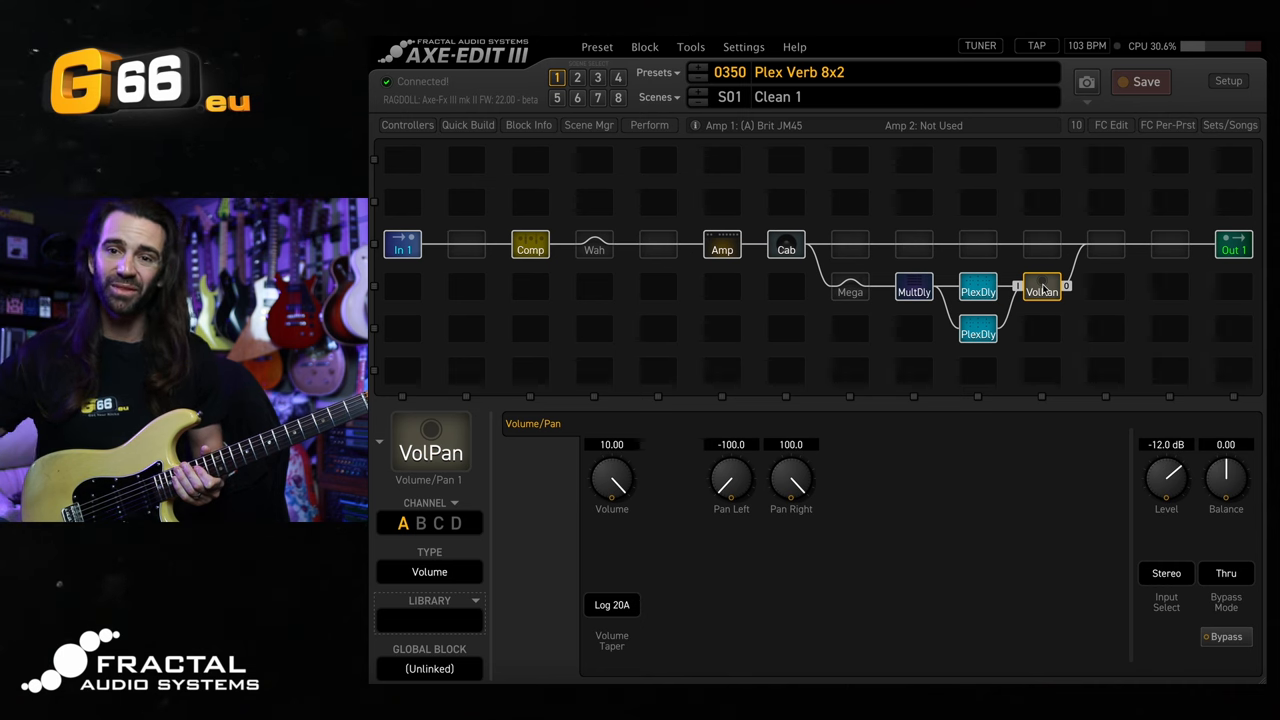
Review the Multitap Delay's taps 3+4 and 1+2, a Quad Parallel Delay at 133 and 175 ms.
{"action": "left_click", "coordinate": [914, 292]}
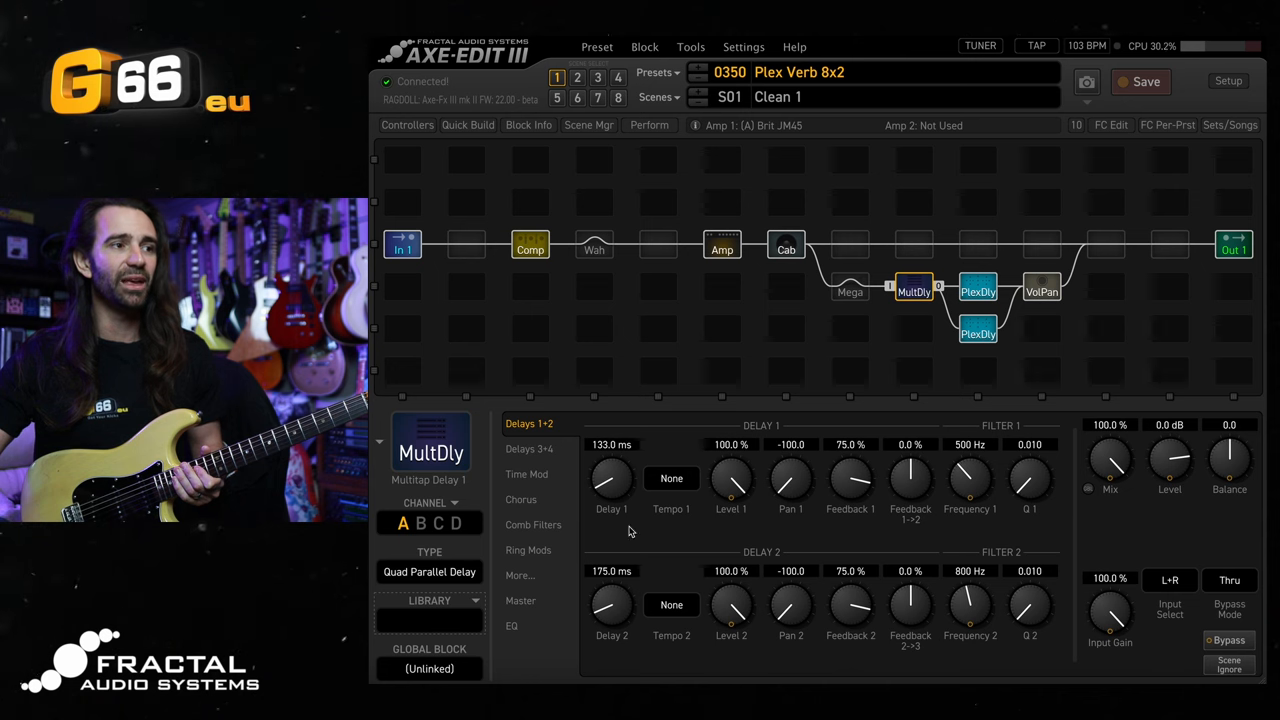
{"action": "left_click", "coordinate": [528, 448]}
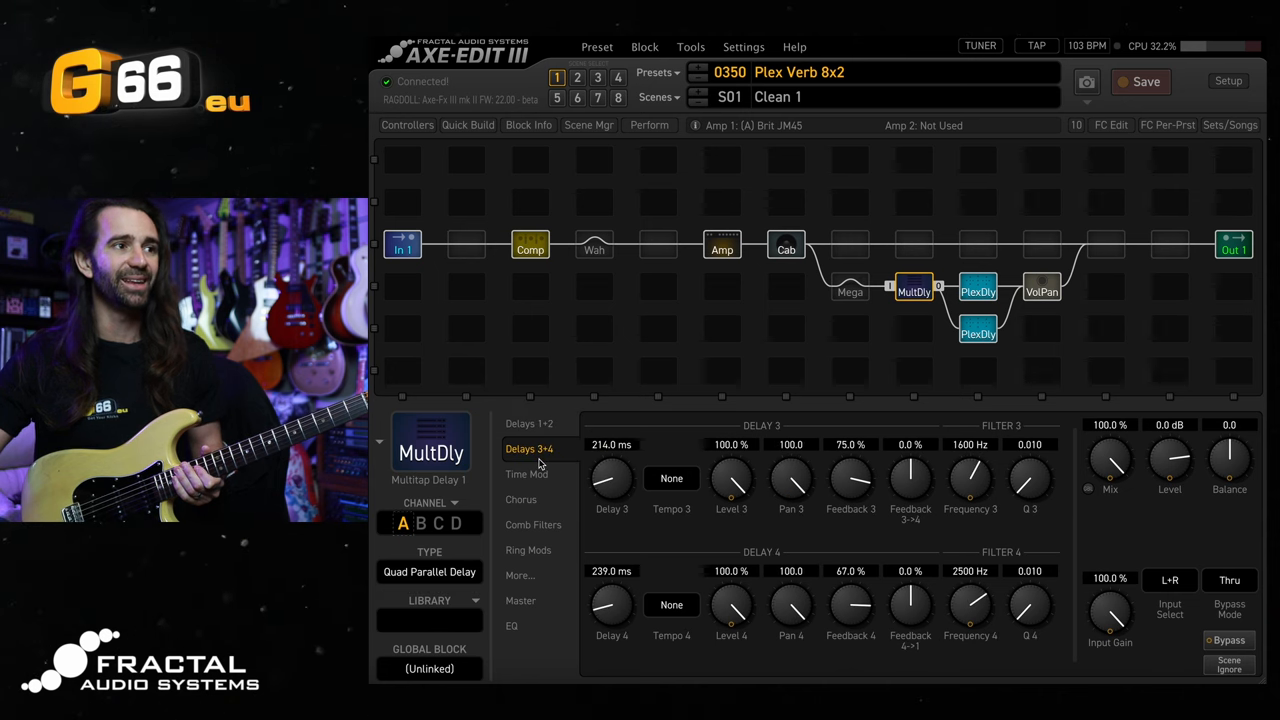
{"action": "left_click", "coordinate": [528, 424]}
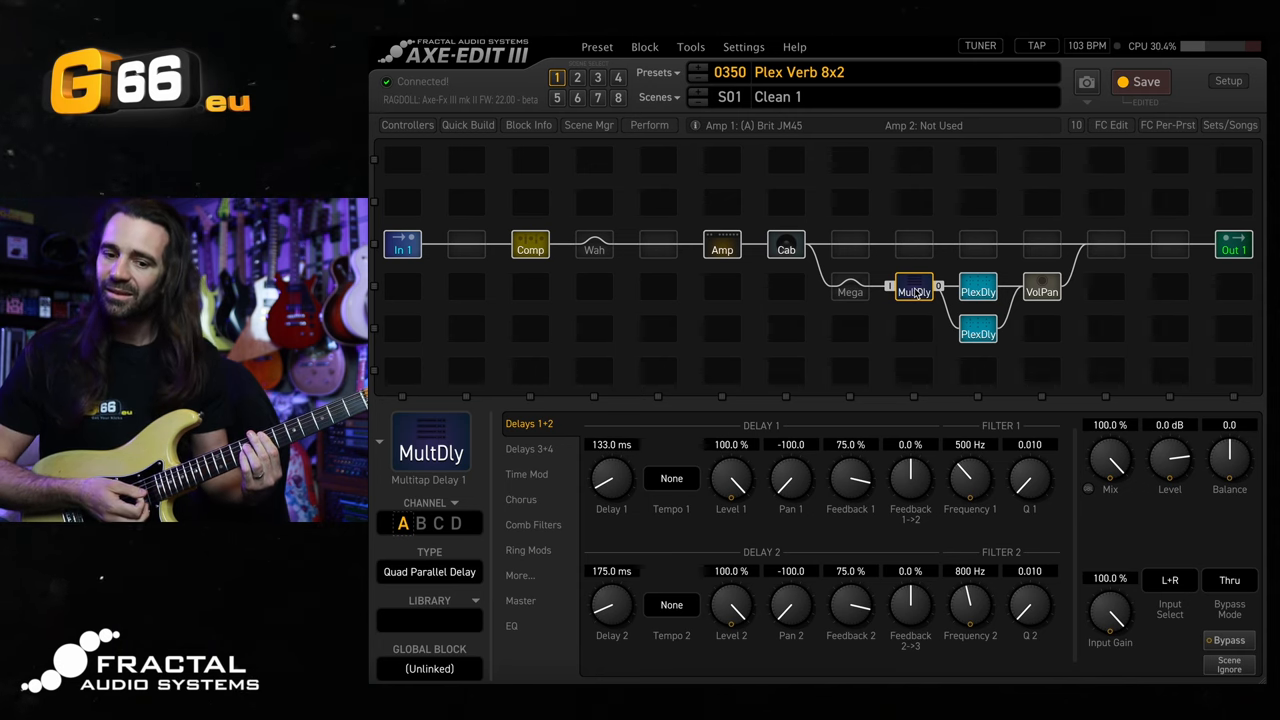
Engage the Megatap block ahead of the Multitap Delay so it is no longer bypassed.
{"action": "left_click", "coordinate": [1228, 640]}
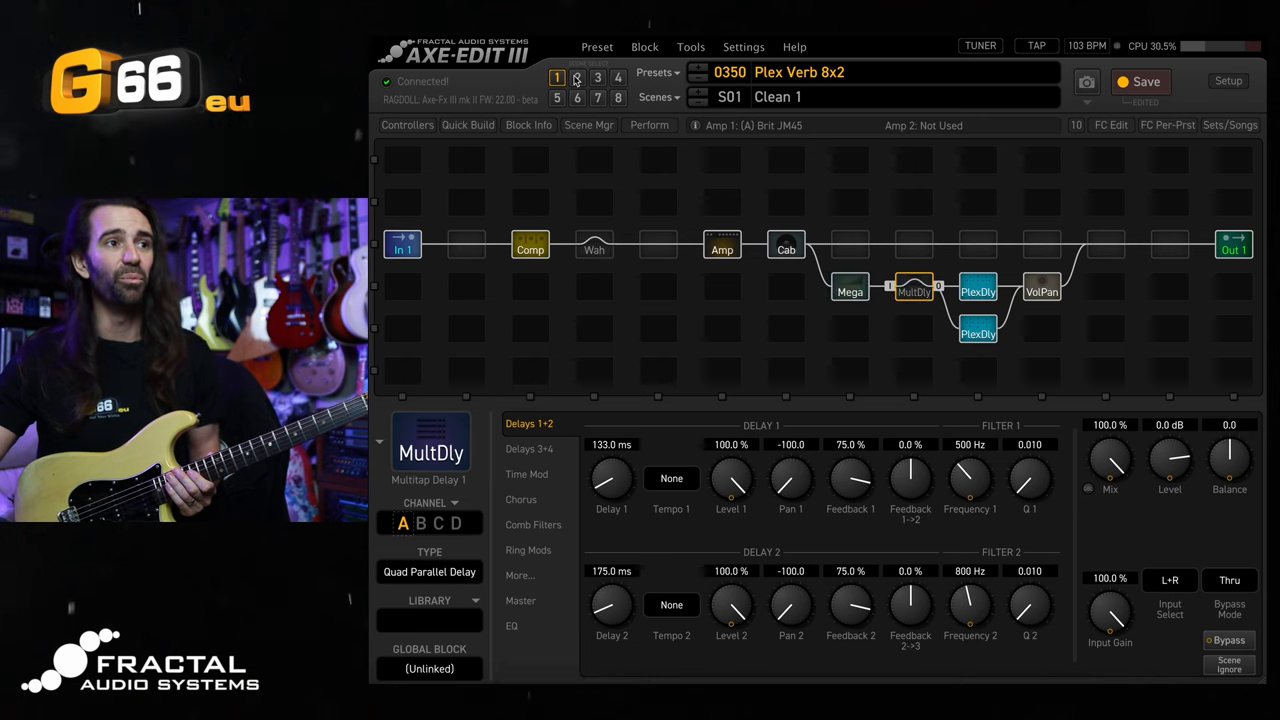
Switch to scene Clean 2 and show the Megatap's Reverb Pre-Swell settings with 2000 ms delay.
{"action": "left_click", "coordinate": [574, 76]}
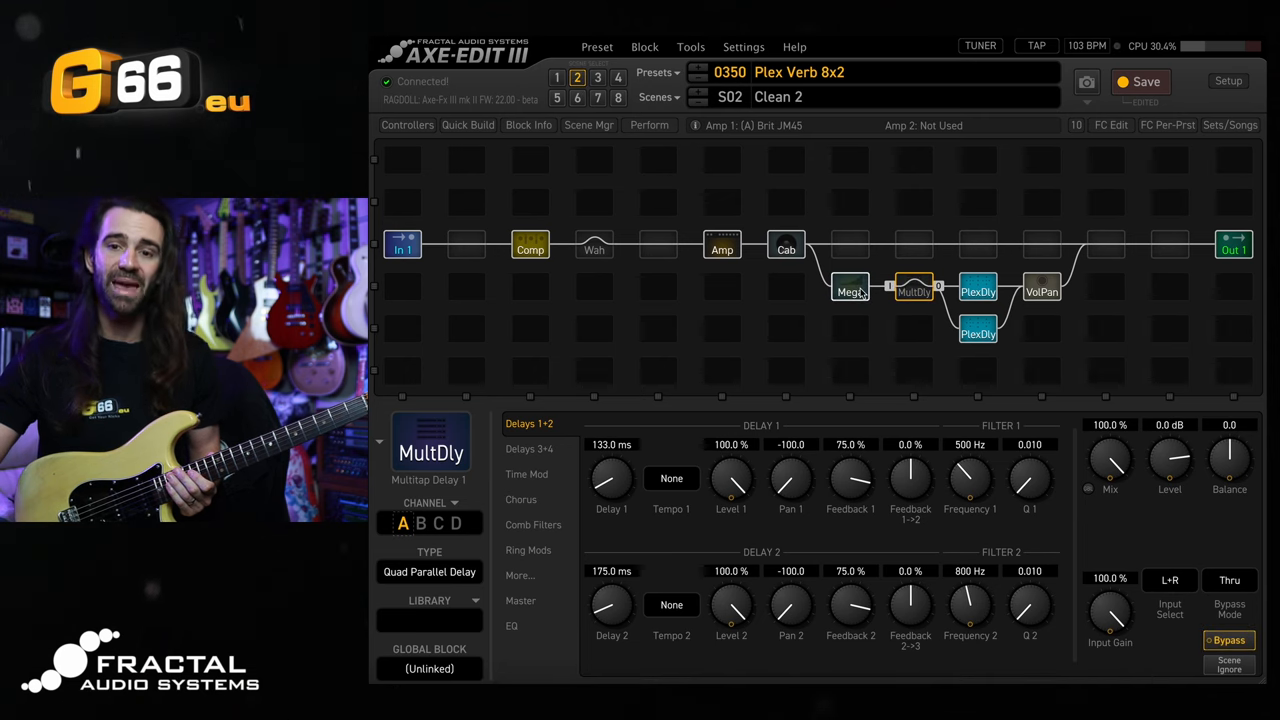
{"action": "left_click", "coordinate": [848, 292]}
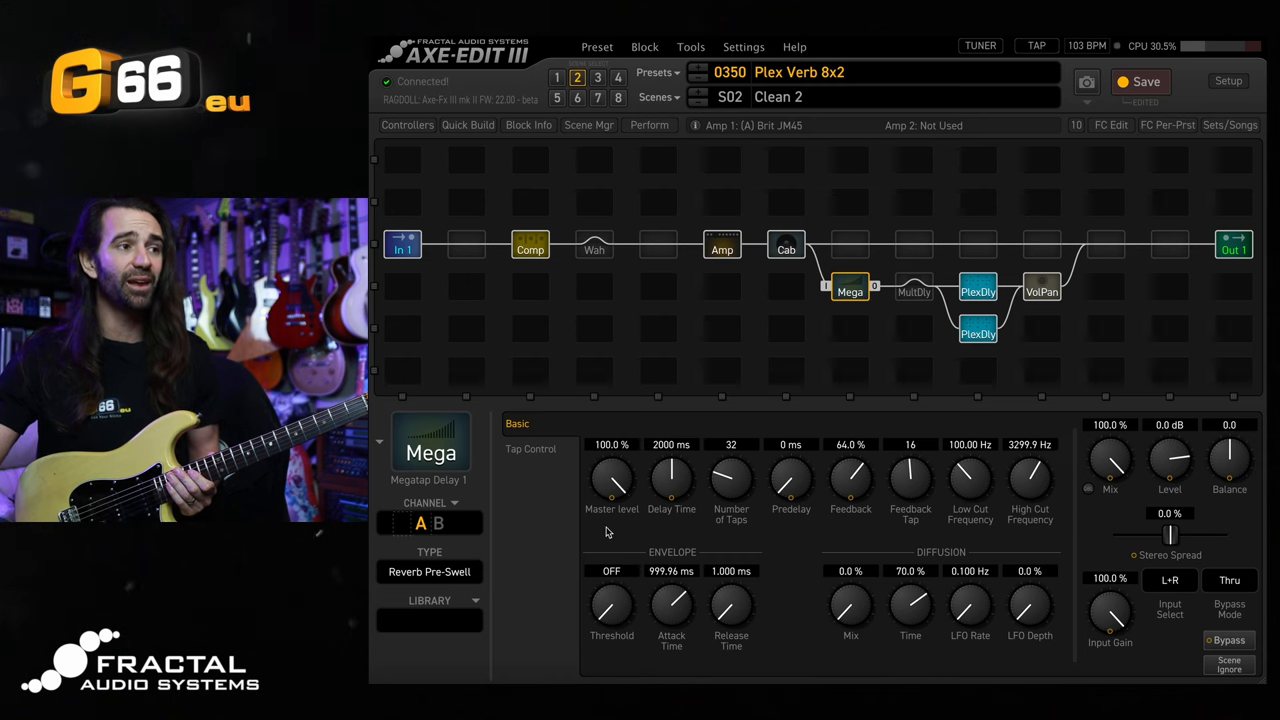
{"action": "mouse_move", "coordinate": [502, 588]}
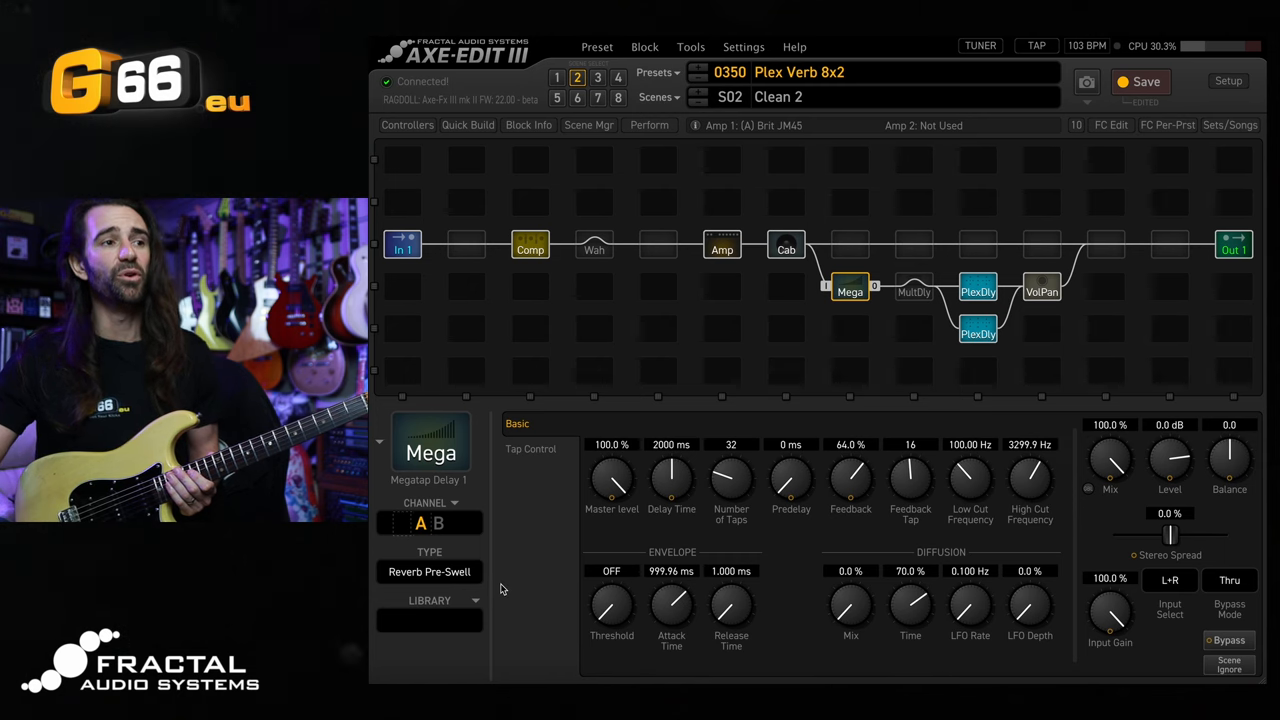
{"action": "mouse_move", "coordinate": [810, 308]}
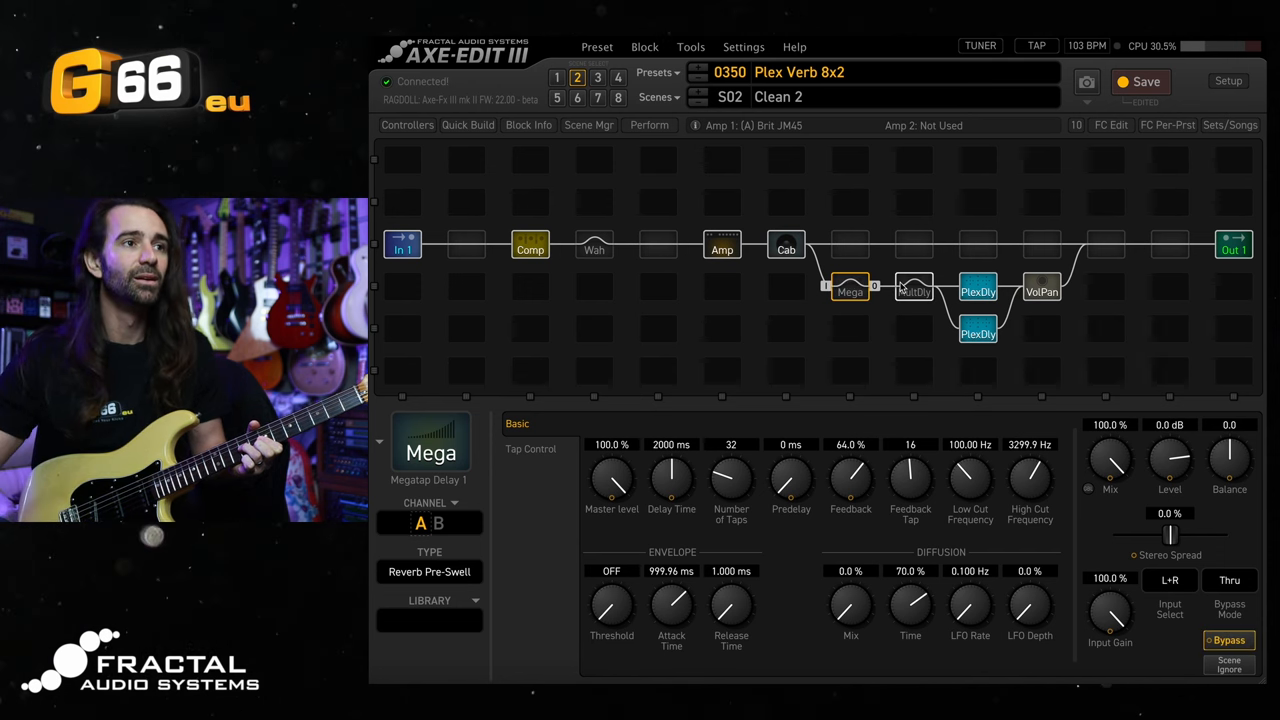
Bypass the Multitap Delay for scene Clean 2, leaving the Megatap engaged.
{"action": "left_click", "coordinate": [912, 288]}
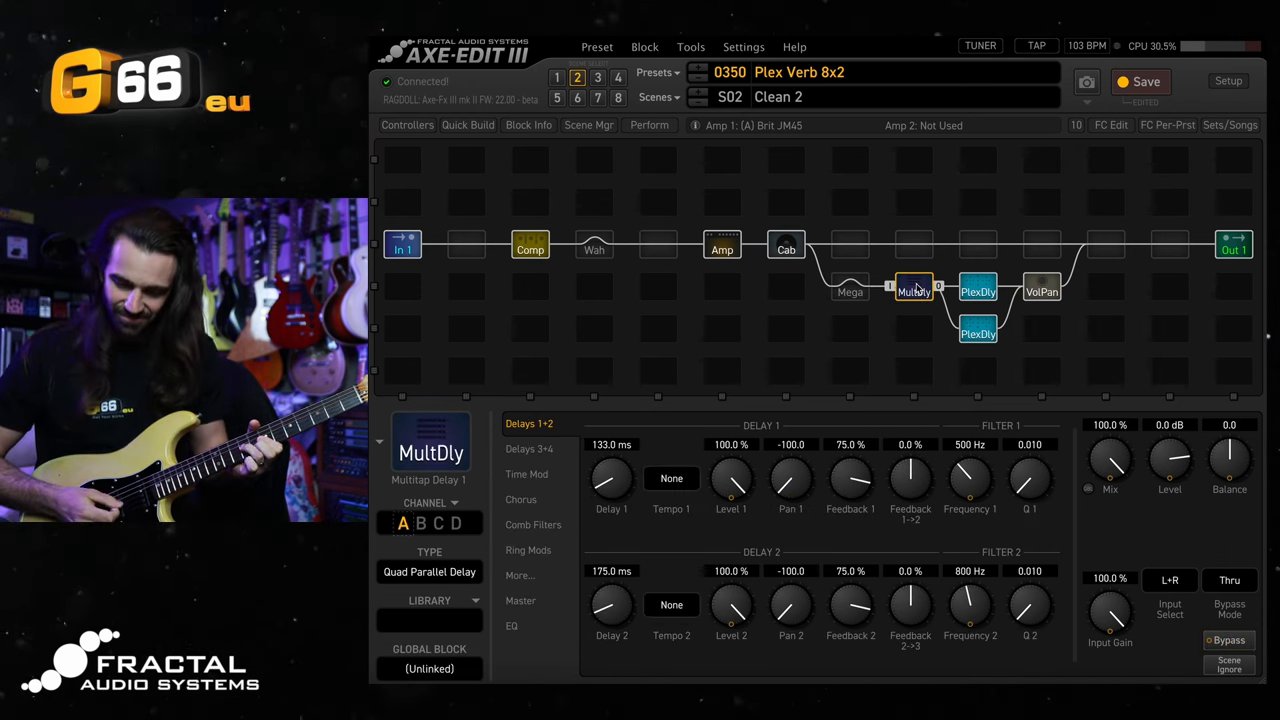
{"action": "left_click", "coordinate": [848, 292]}
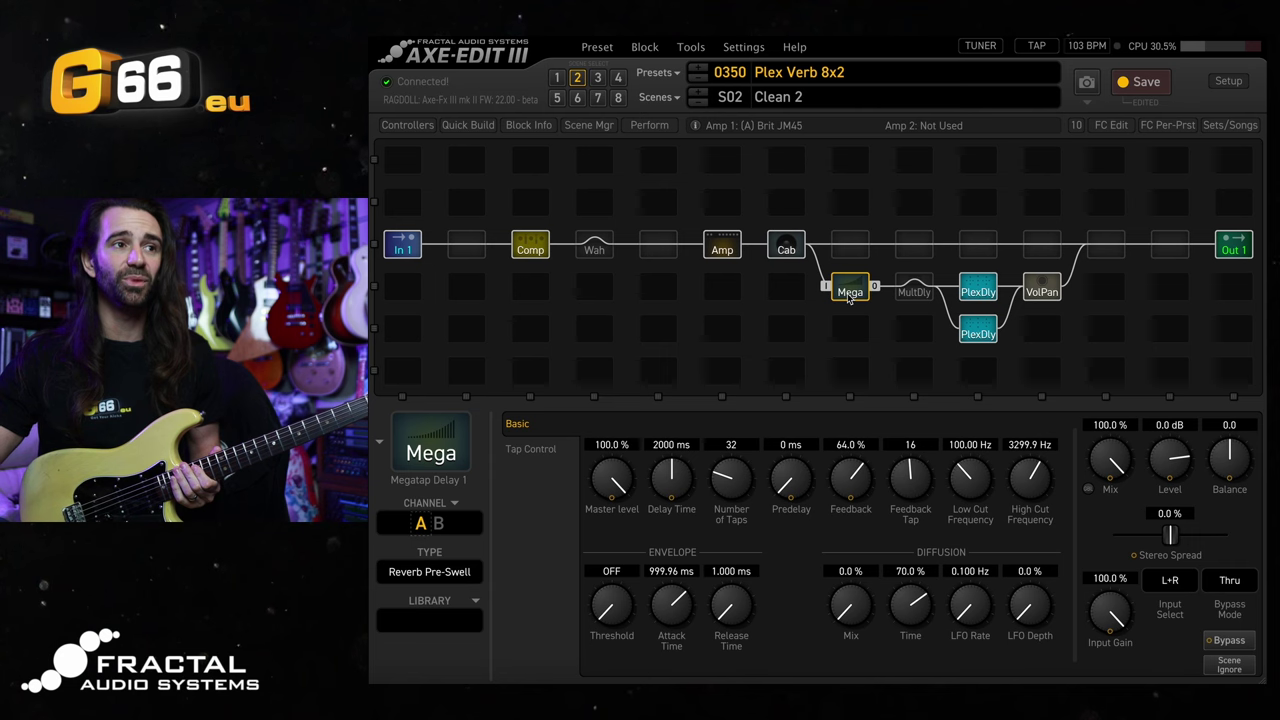
Save the Multitap Delay's current channel to the library as 'Verb predelay'.
{"action": "left_click", "coordinate": [914, 292]}
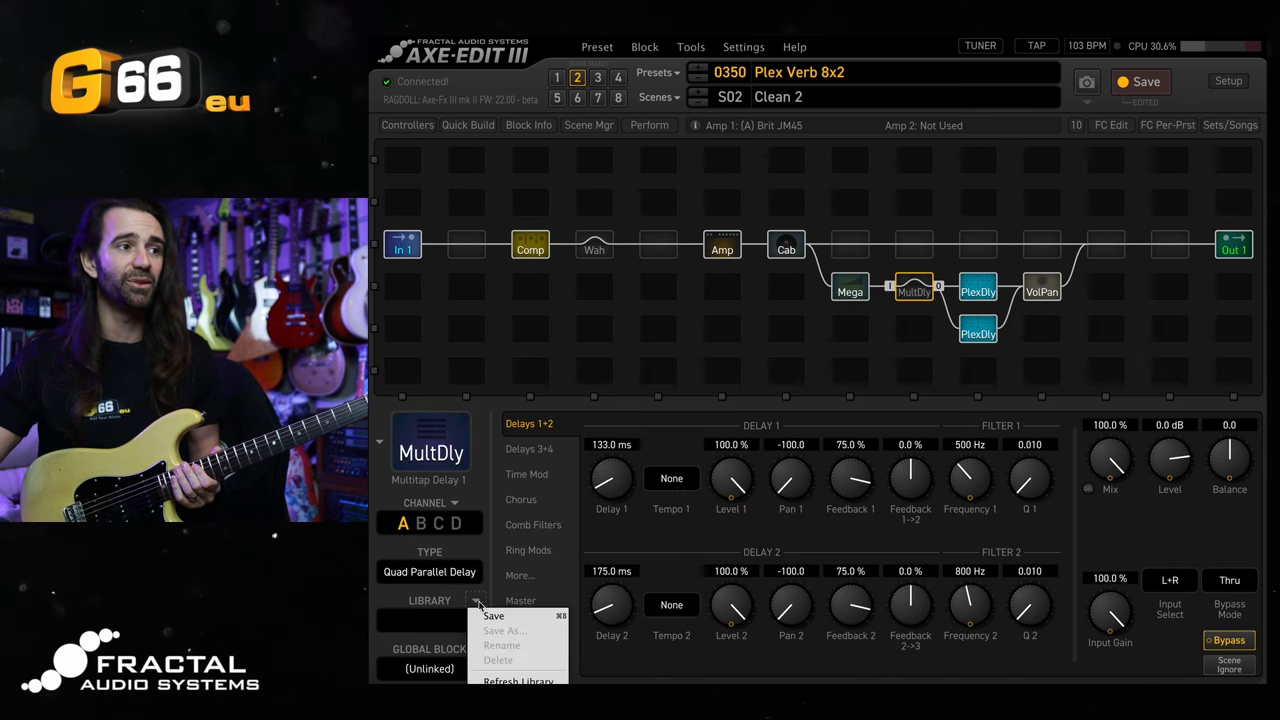
{"action": "left_click", "coordinate": [500, 630]}
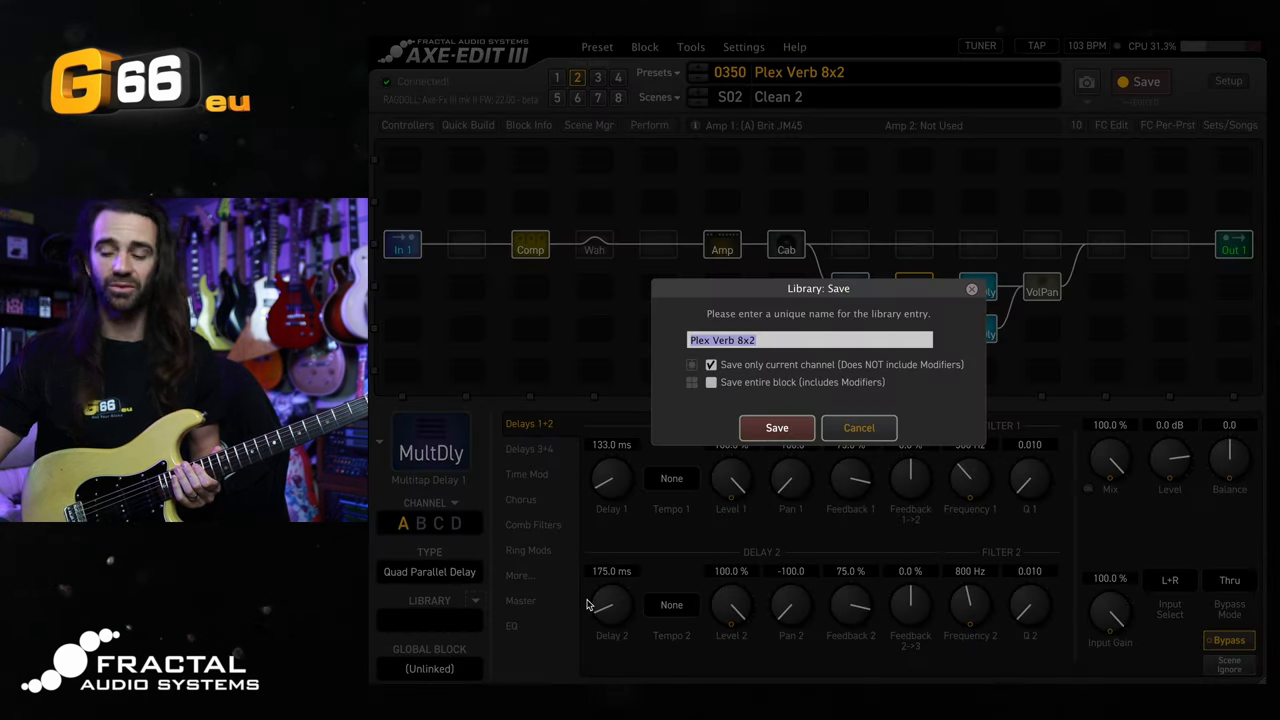
{"action": "type", "text": "v"}
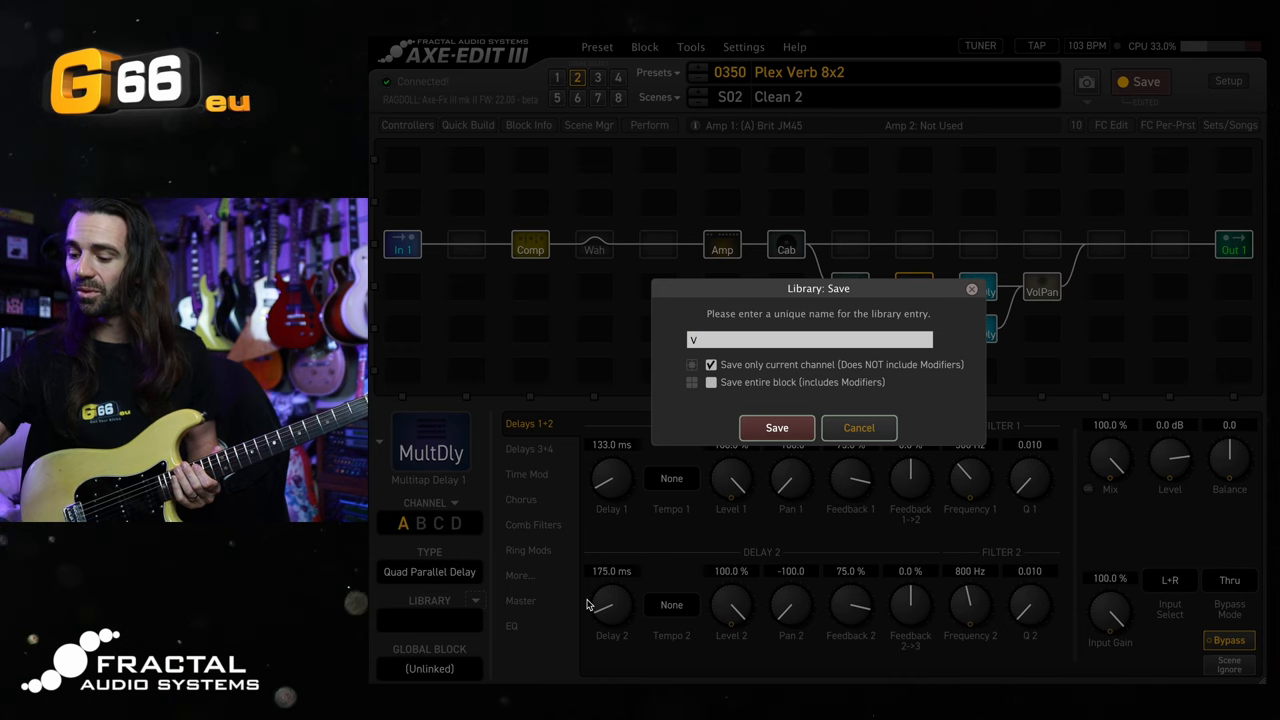
{"action": "type", "text": "Verb p"}
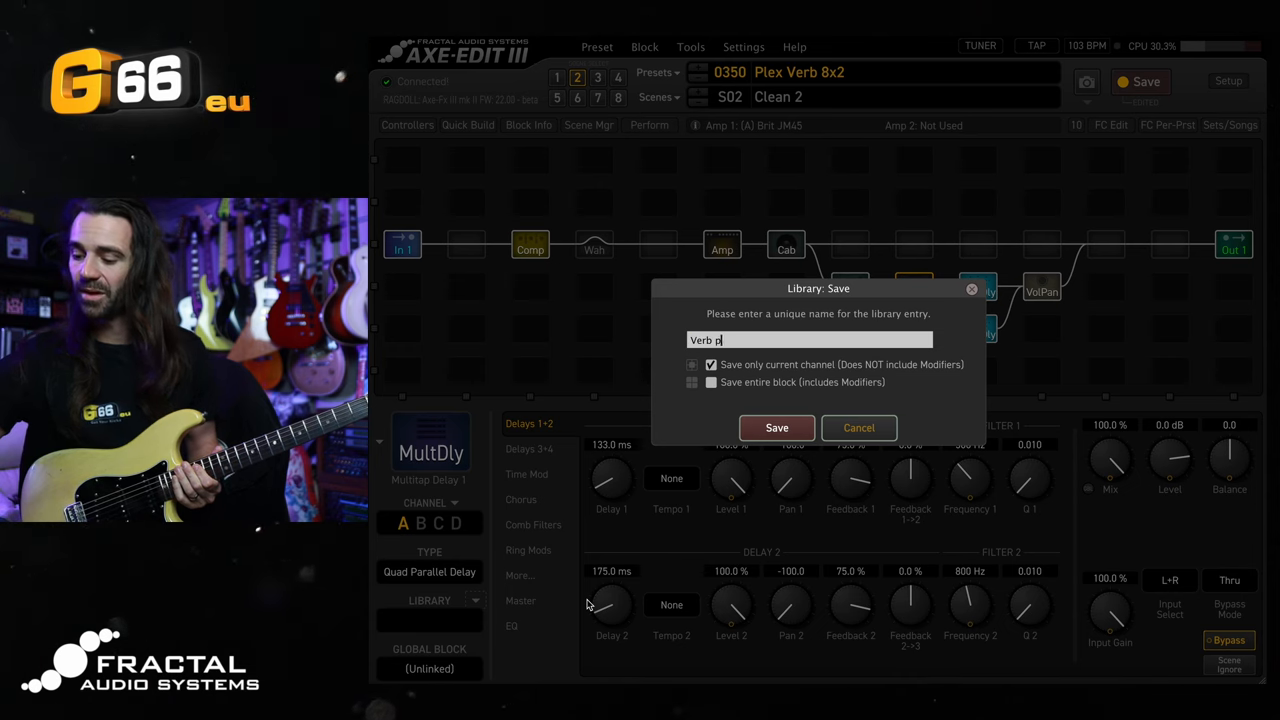
{"action": "type", "text": "redela"}
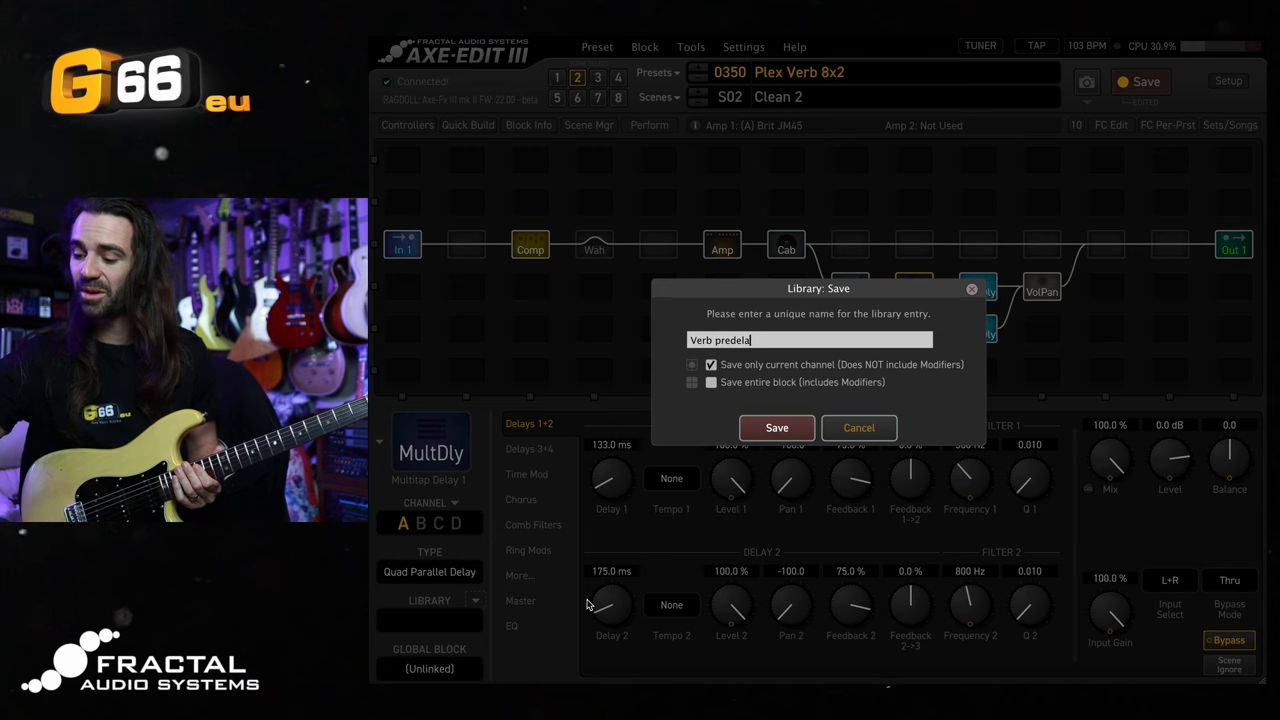
{"action": "type", "text": "y"}
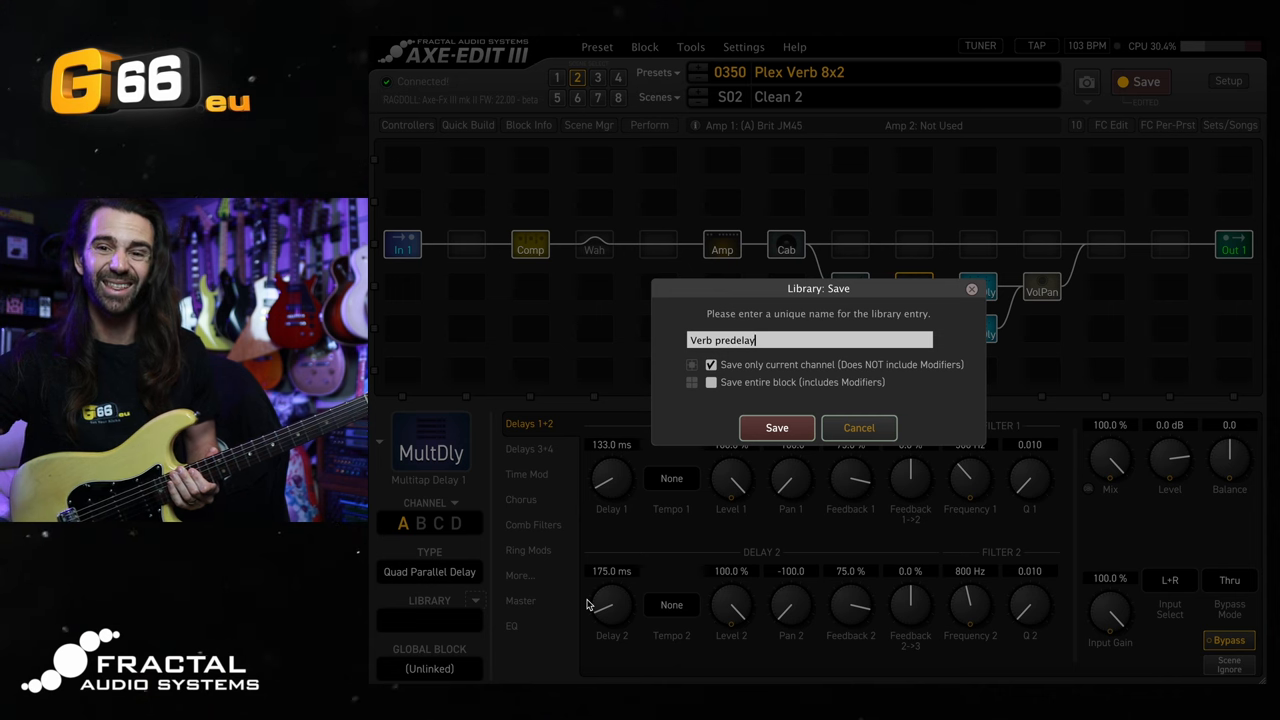
{"action": "left_click", "coordinate": [776, 428]}
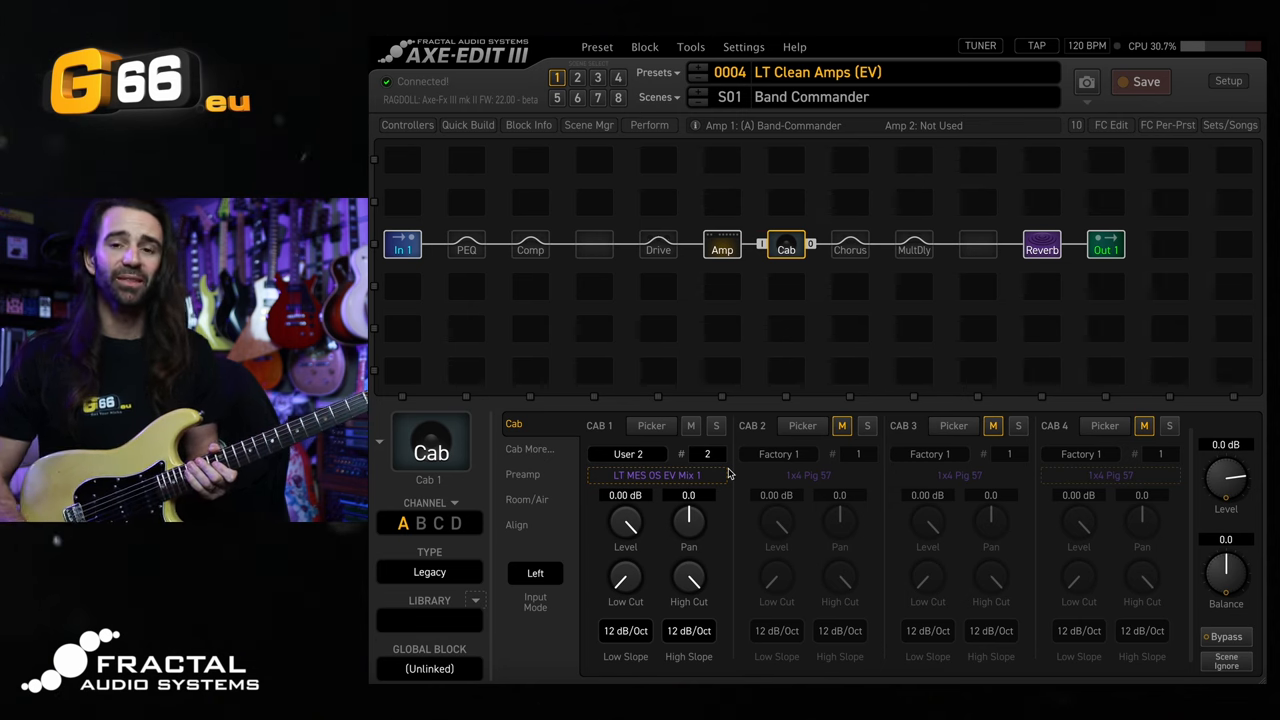
{"action": "left_click", "coordinate": [720, 244]}
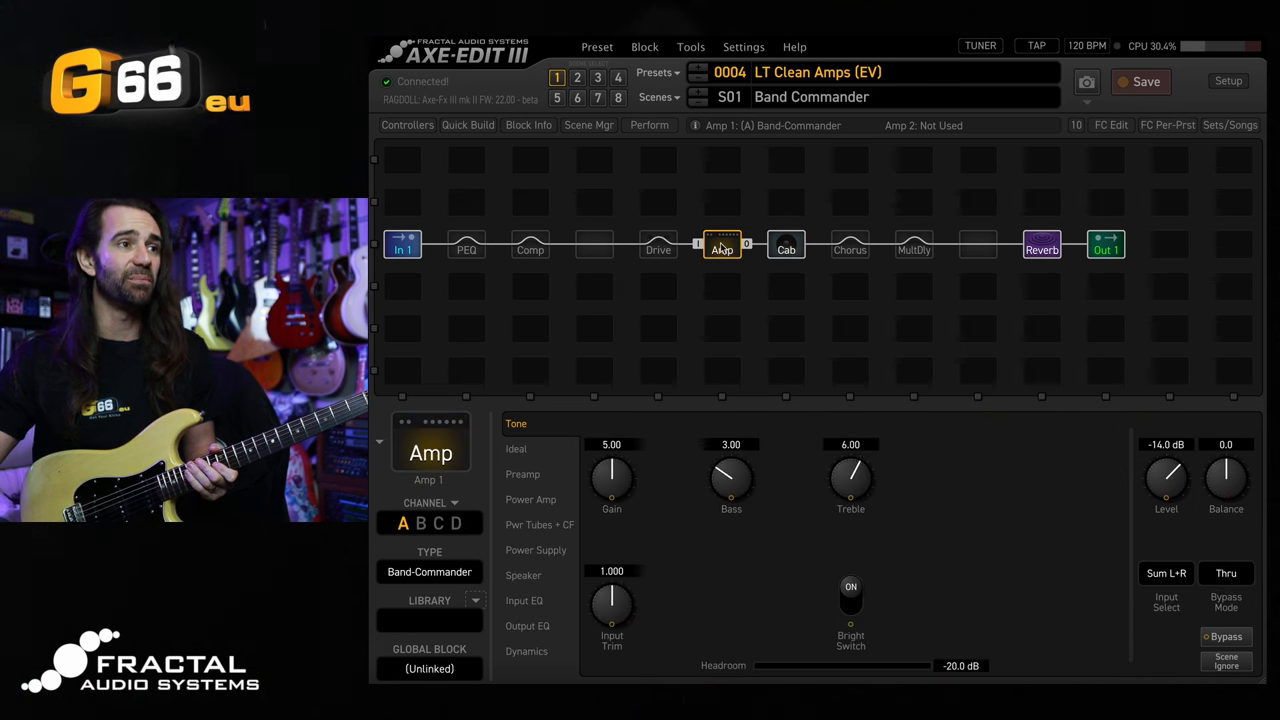
{"action": "left_click", "coordinate": [786, 244]}
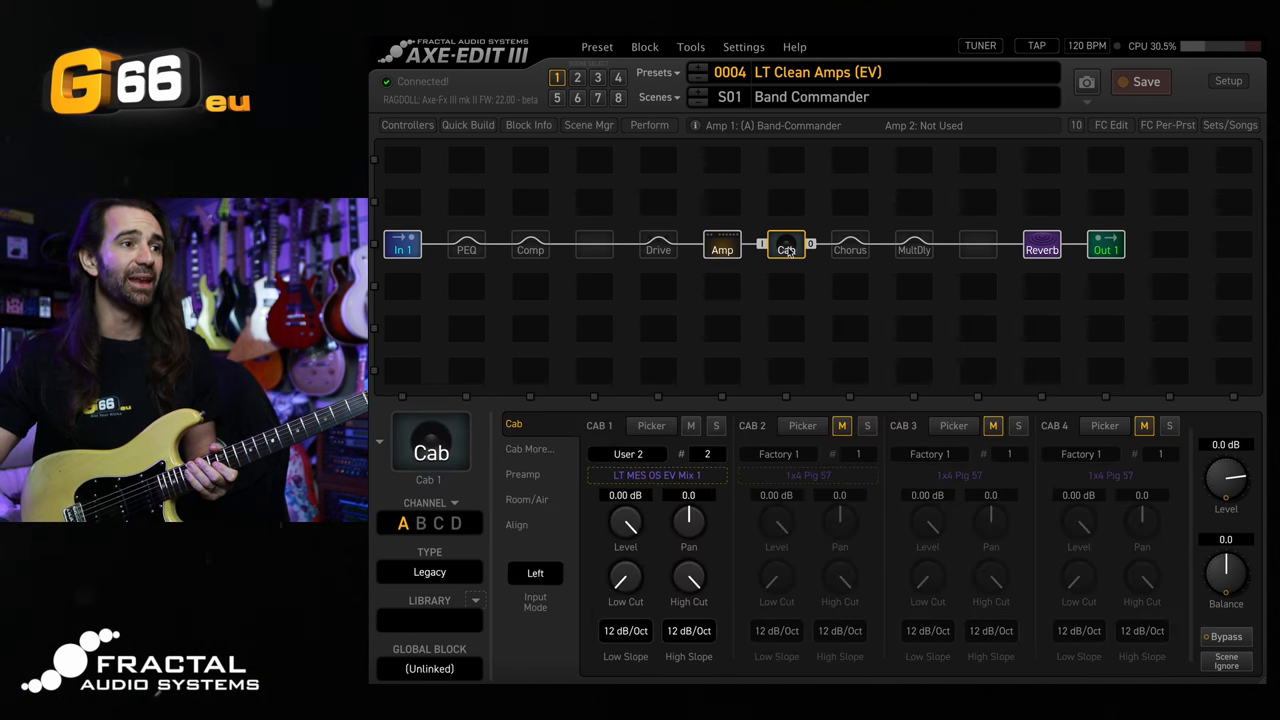
{"action": "left_click", "coordinate": [1040, 248]}
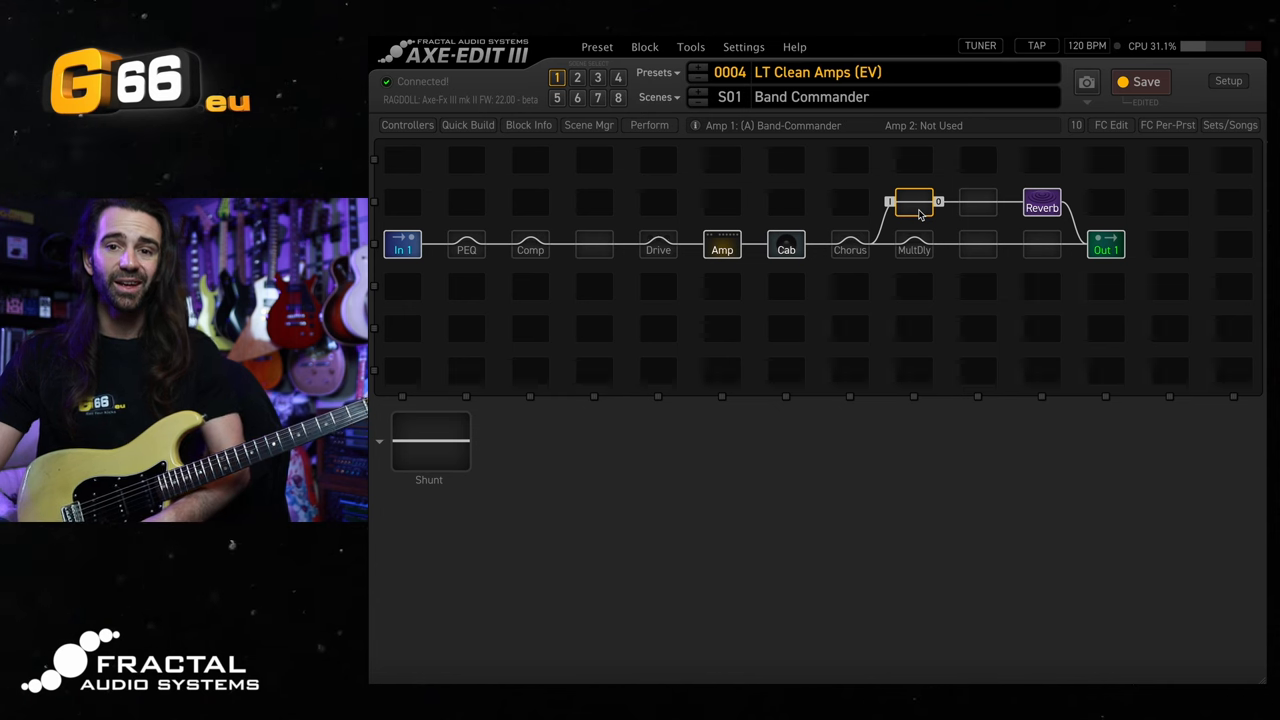
Insert Megatap Delay 1 into the empty slot before the Reverb and set its mix to 100%.
{"action": "right_click", "coordinate": [904, 202]}
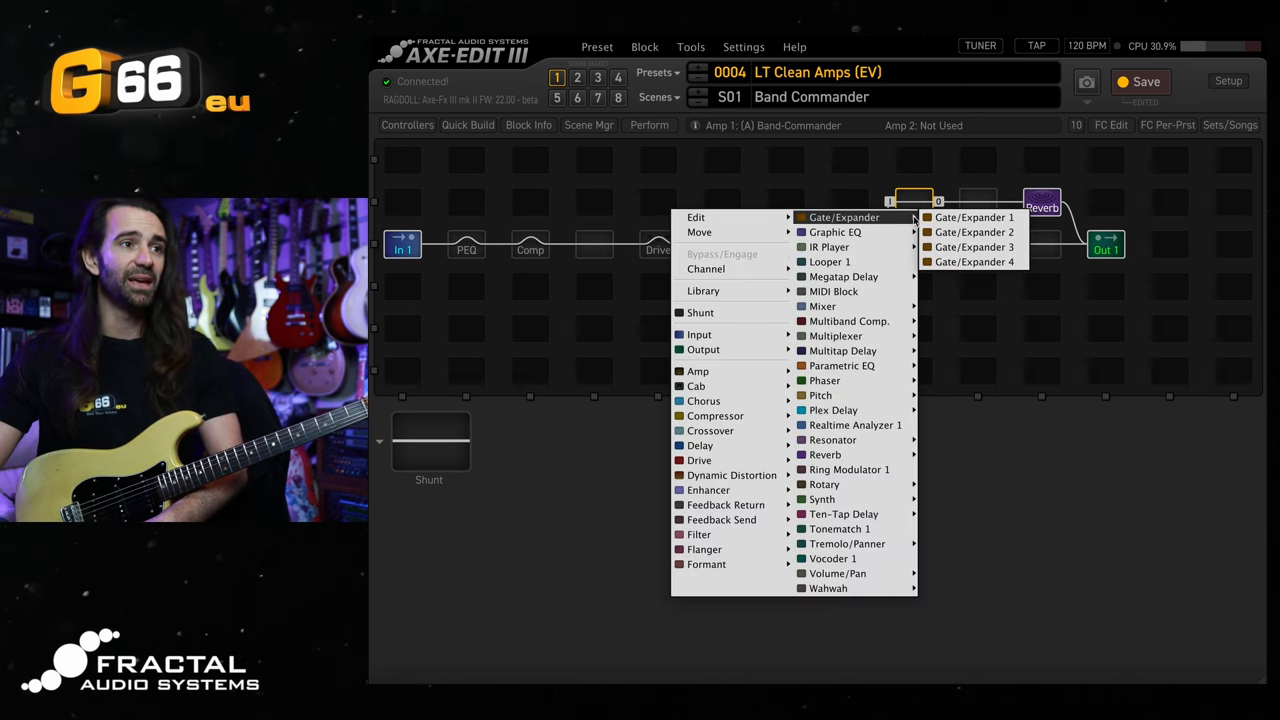
{"action": "mouse_move", "coordinate": [844, 276]}
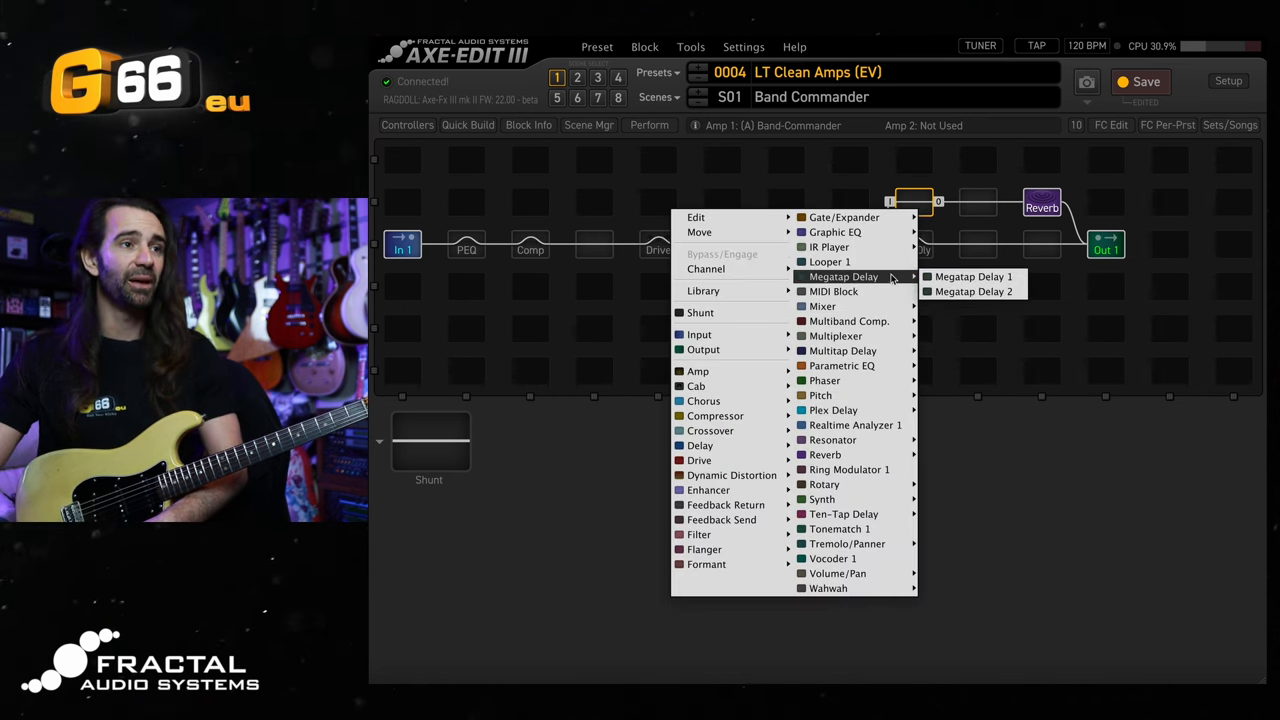
{"action": "left_click", "coordinate": [972, 276]}
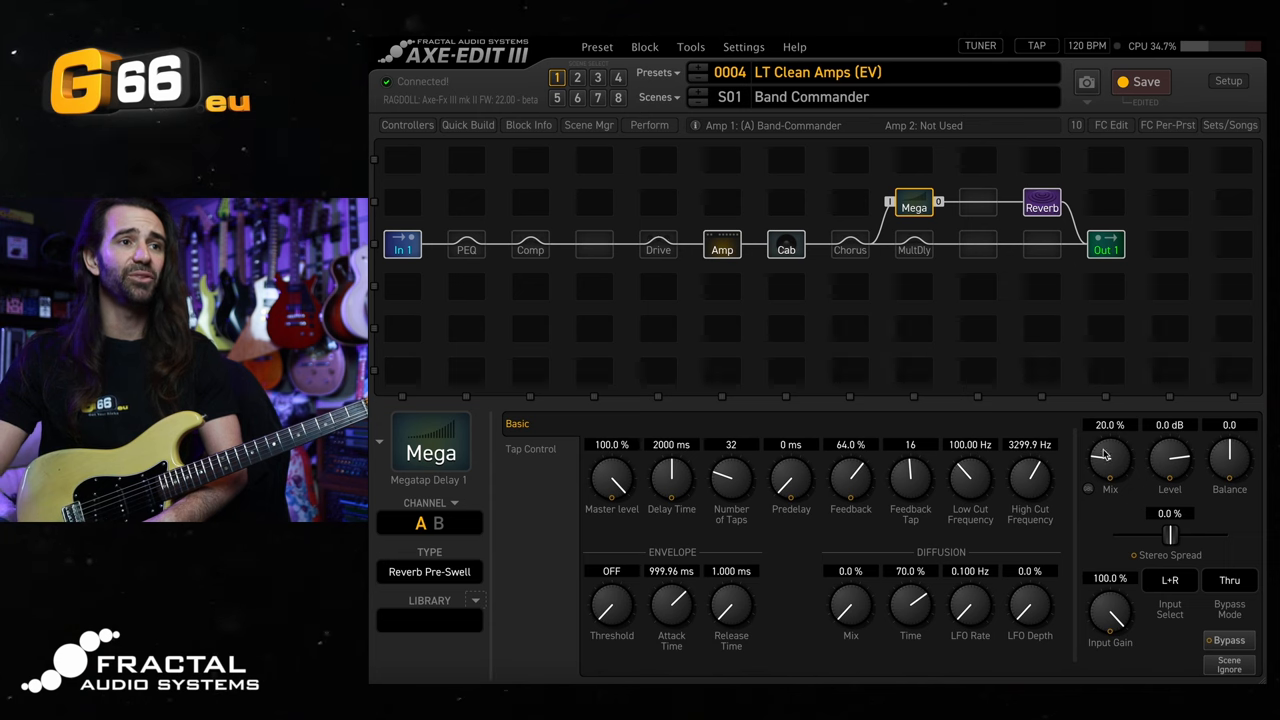
{"action": "left_click_drag", "start_coordinate": [1110, 470], "coordinate": [1110, 420]}
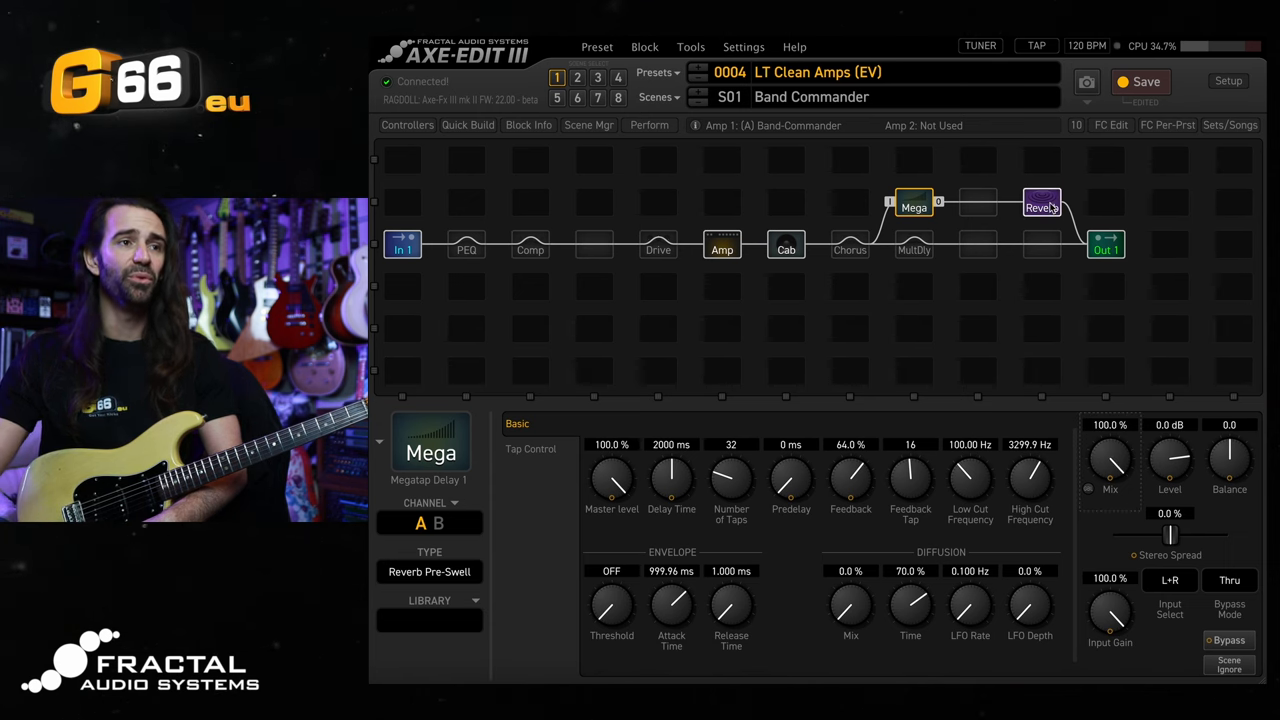
Lower the Reverb level to -3.3 dB after the Megatap pre-swell.
{"action": "left_click", "coordinate": [1040, 204]}
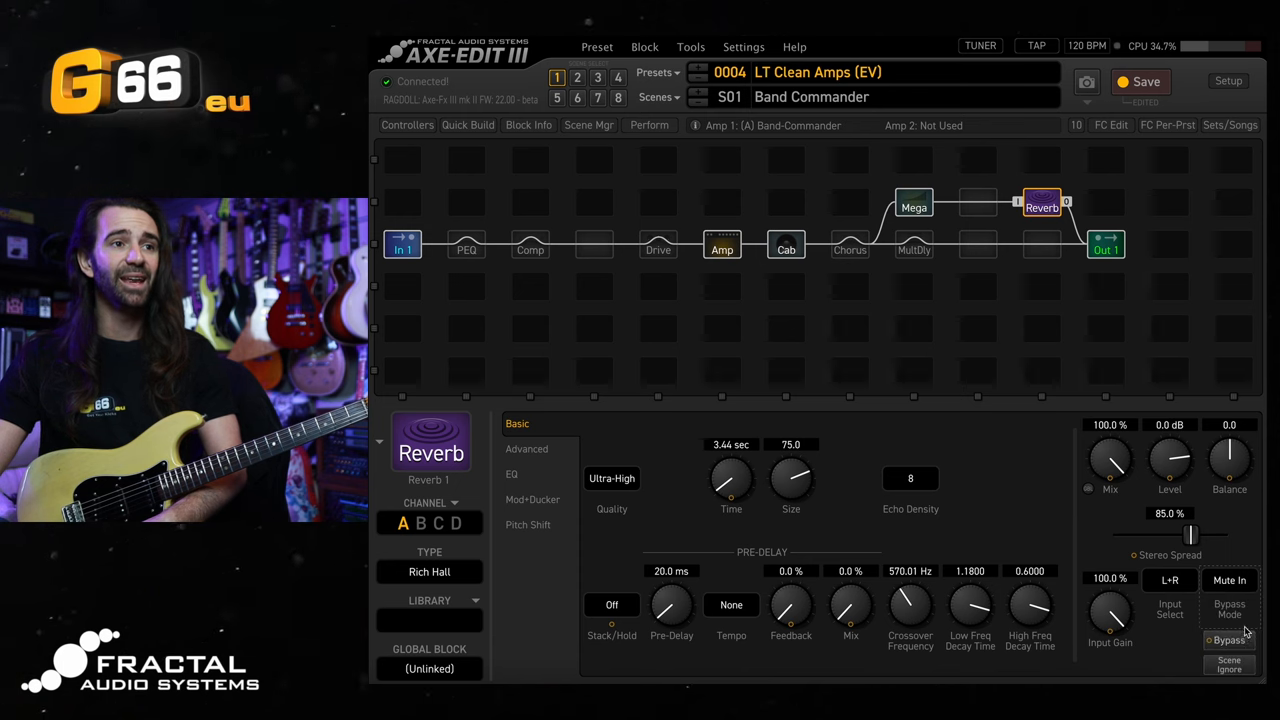
{"action": "mouse_move", "coordinate": [1170, 460]}
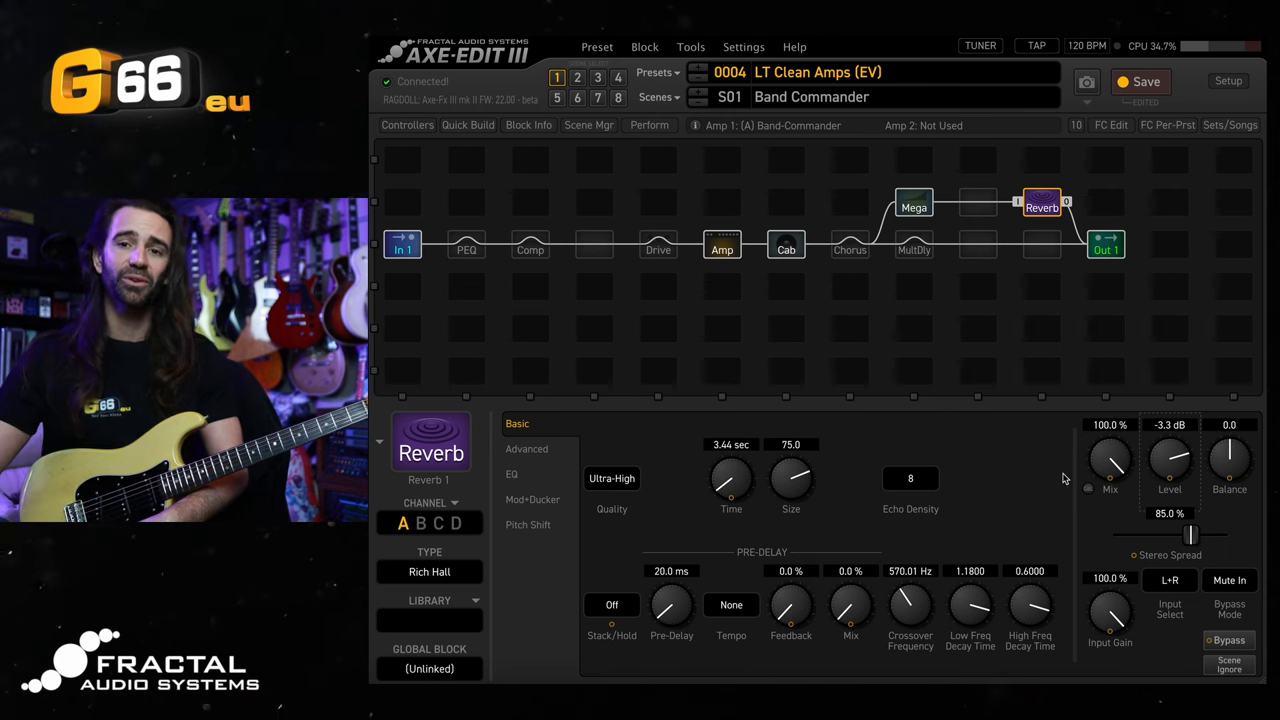
{"action": "left_click", "coordinate": [912, 204]}
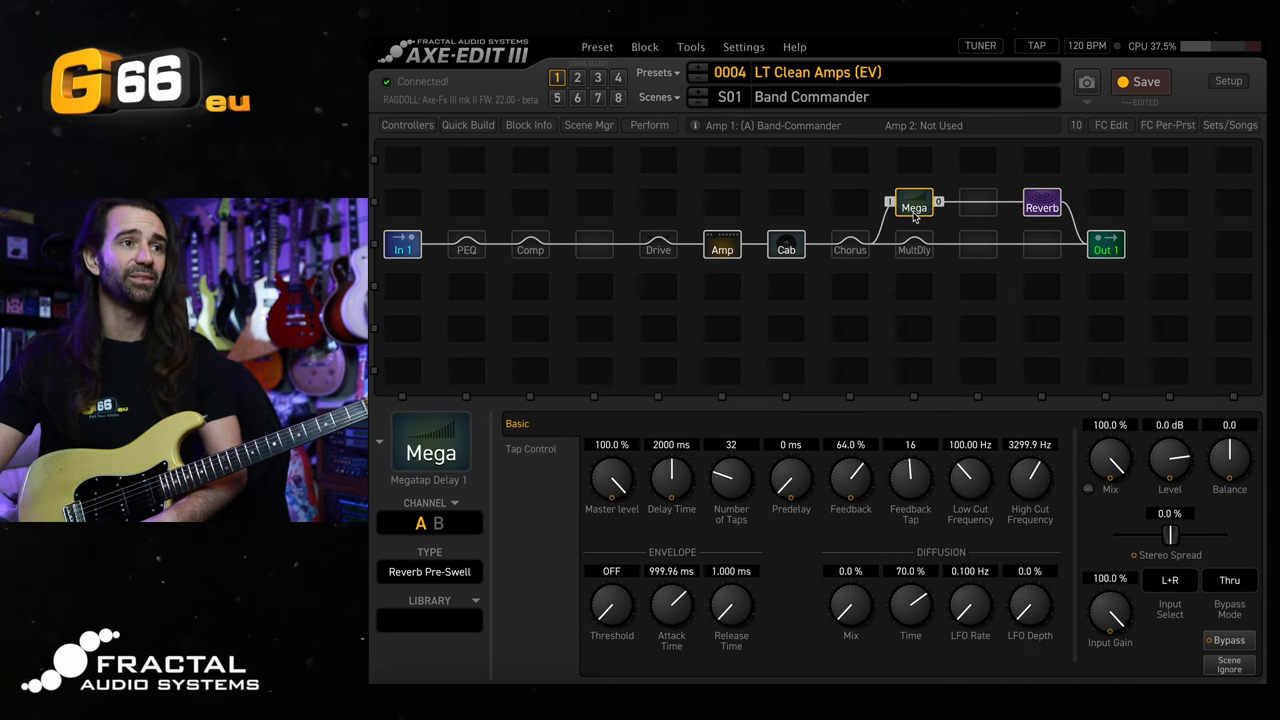
{"action": "left_click", "coordinate": [1042, 204]}
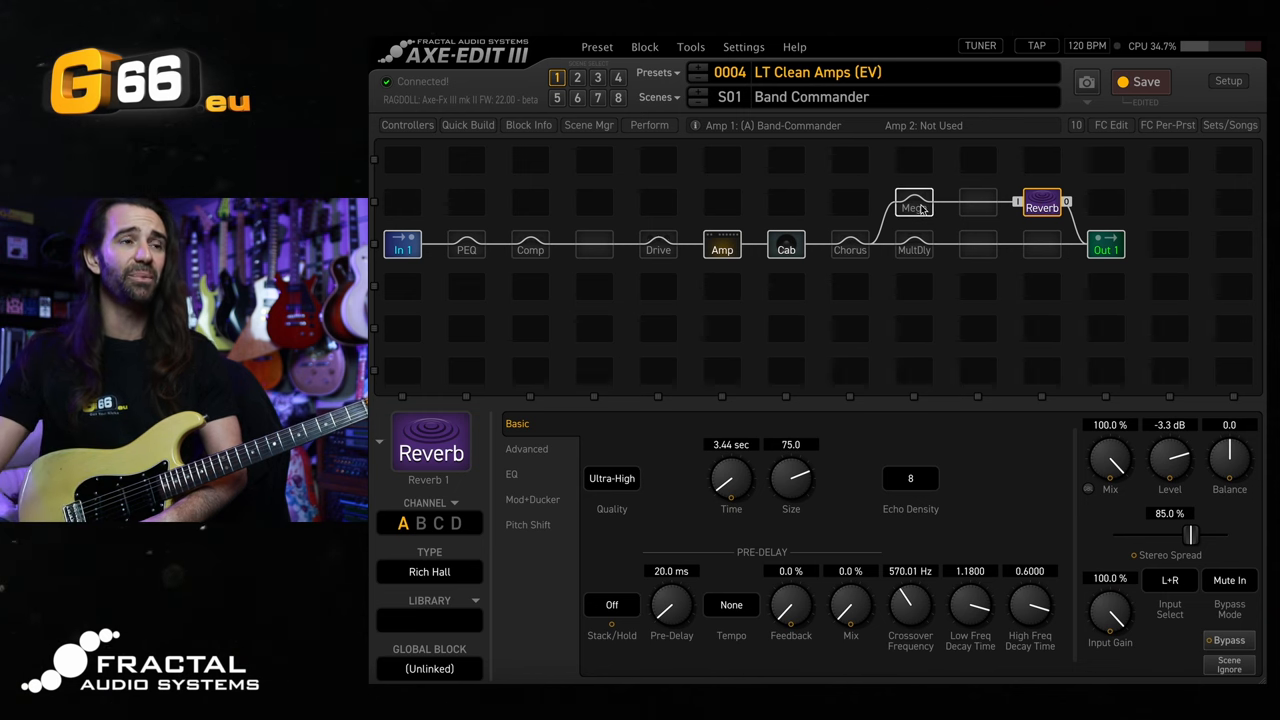
Show the Megatap Delay's Reverb Pre-Swell settings again, mix at 100%.
{"action": "left_click", "coordinate": [916, 202]}
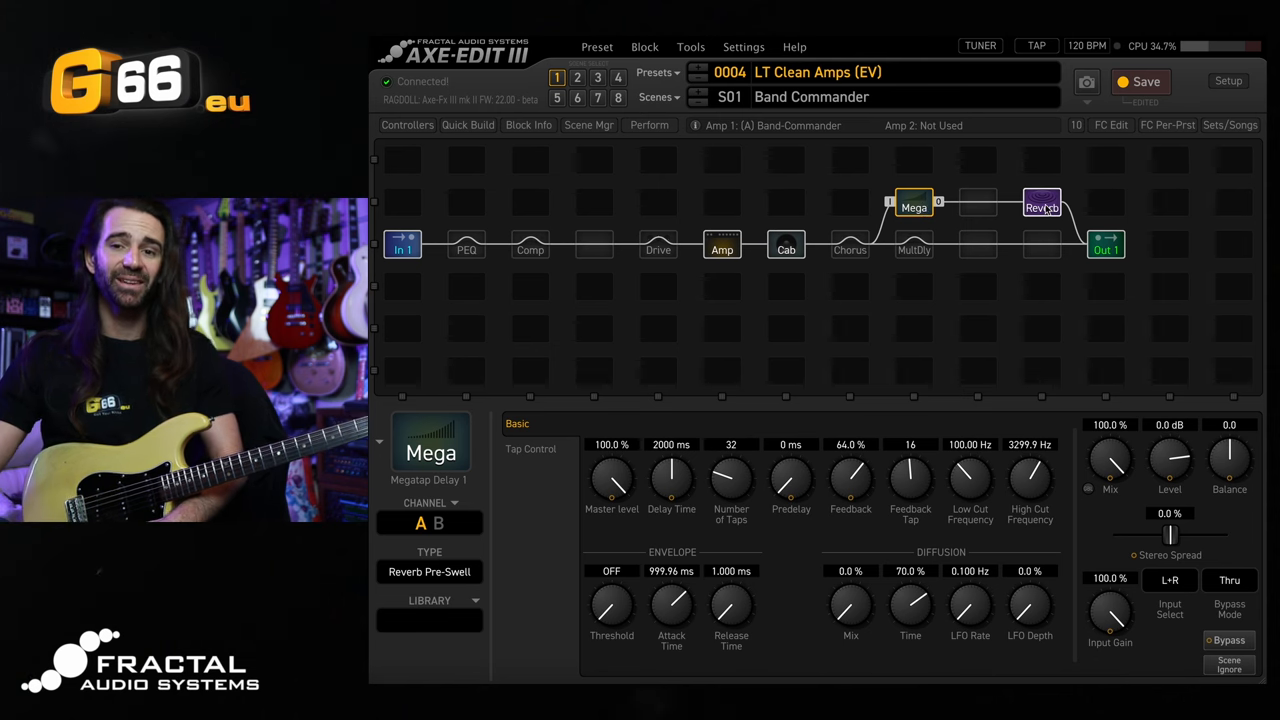
Change the Reverb type to Stratocumulus with a 20-second decay at 0.0 dB level.
{"action": "left_click", "coordinate": [1040, 206]}
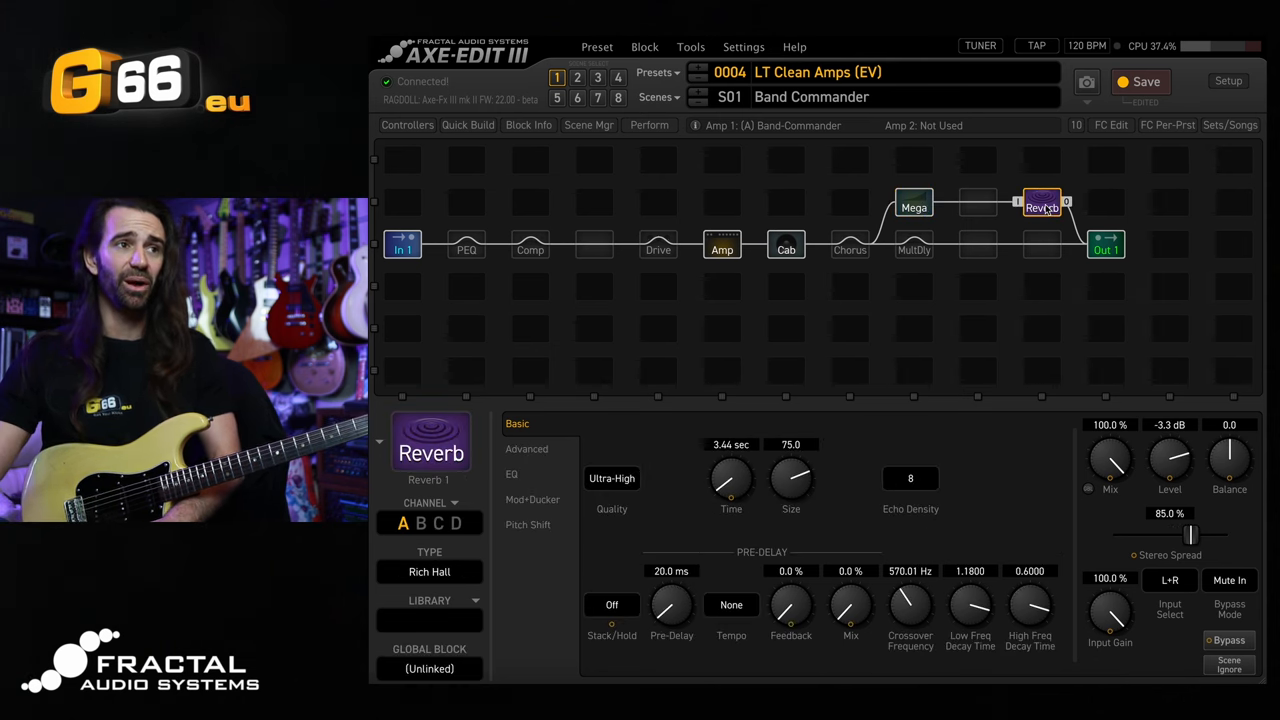
{"action": "left_click", "coordinate": [428, 572]}
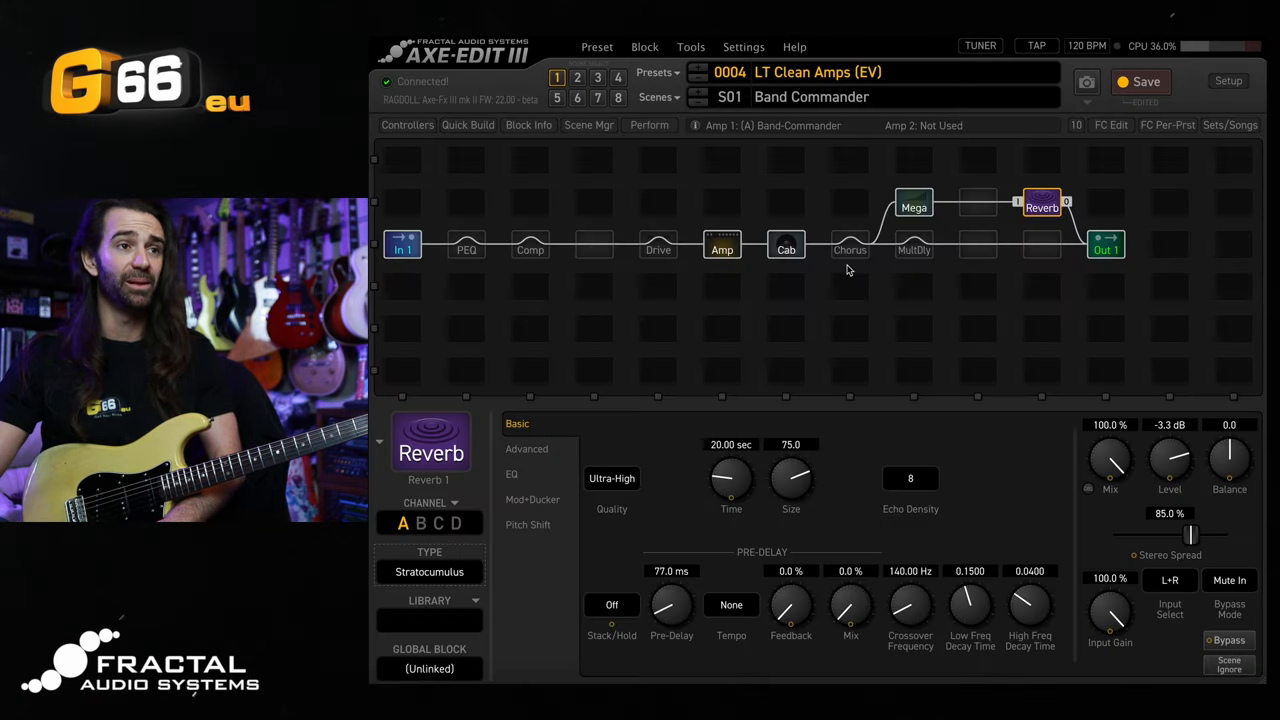
{"action": "left_click", "coordinate": [912, 206]}
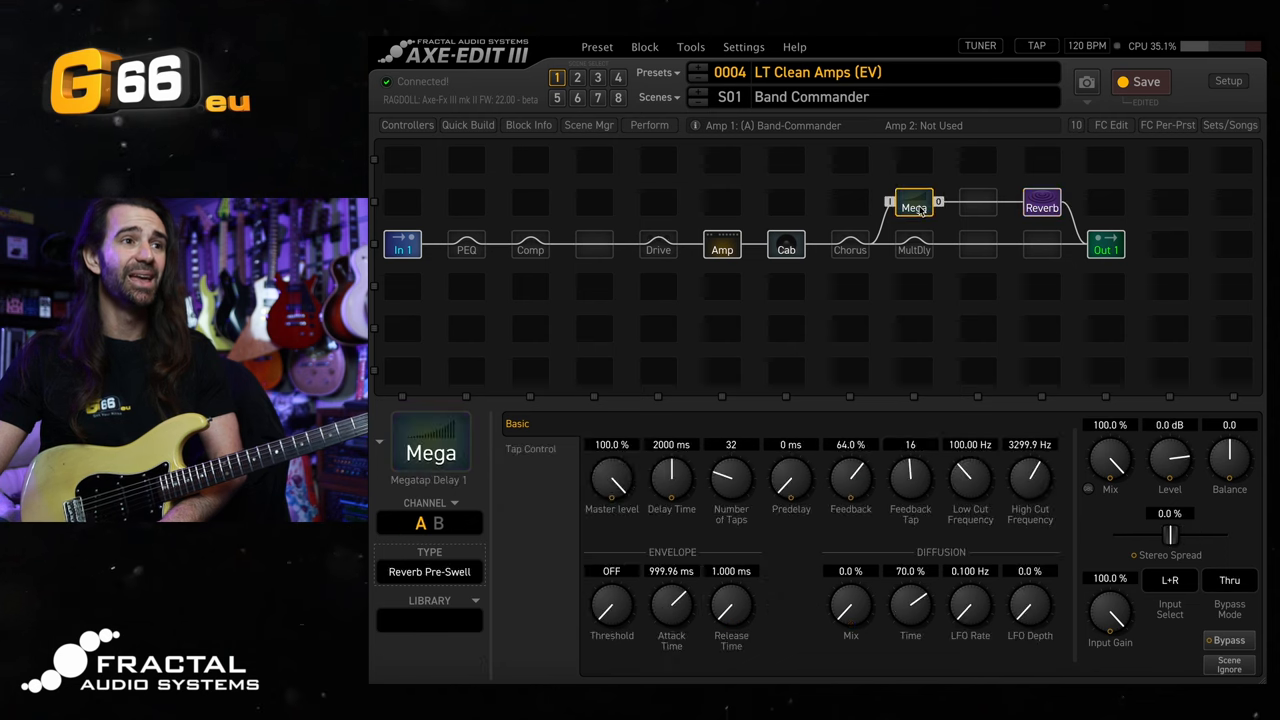
{"action": "left_click", "coordinate": [1042, 204]}
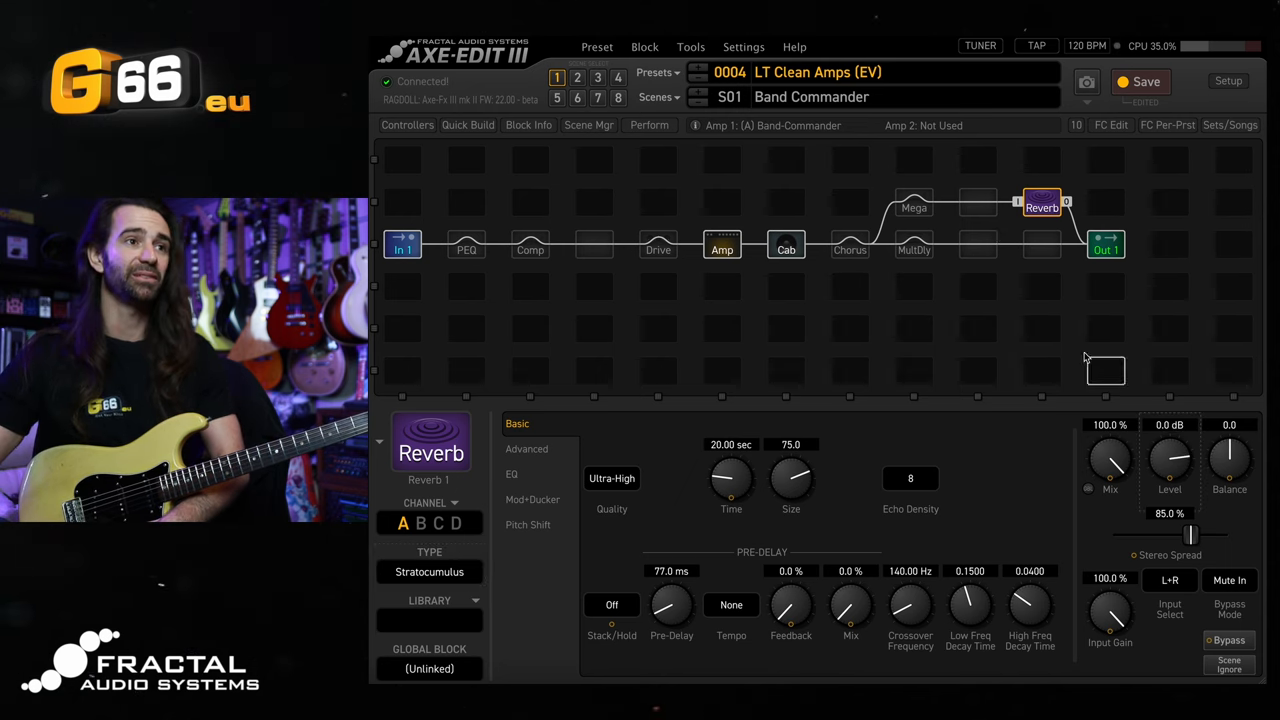
{"action": "left_click", "coordinate": [912, 206]}
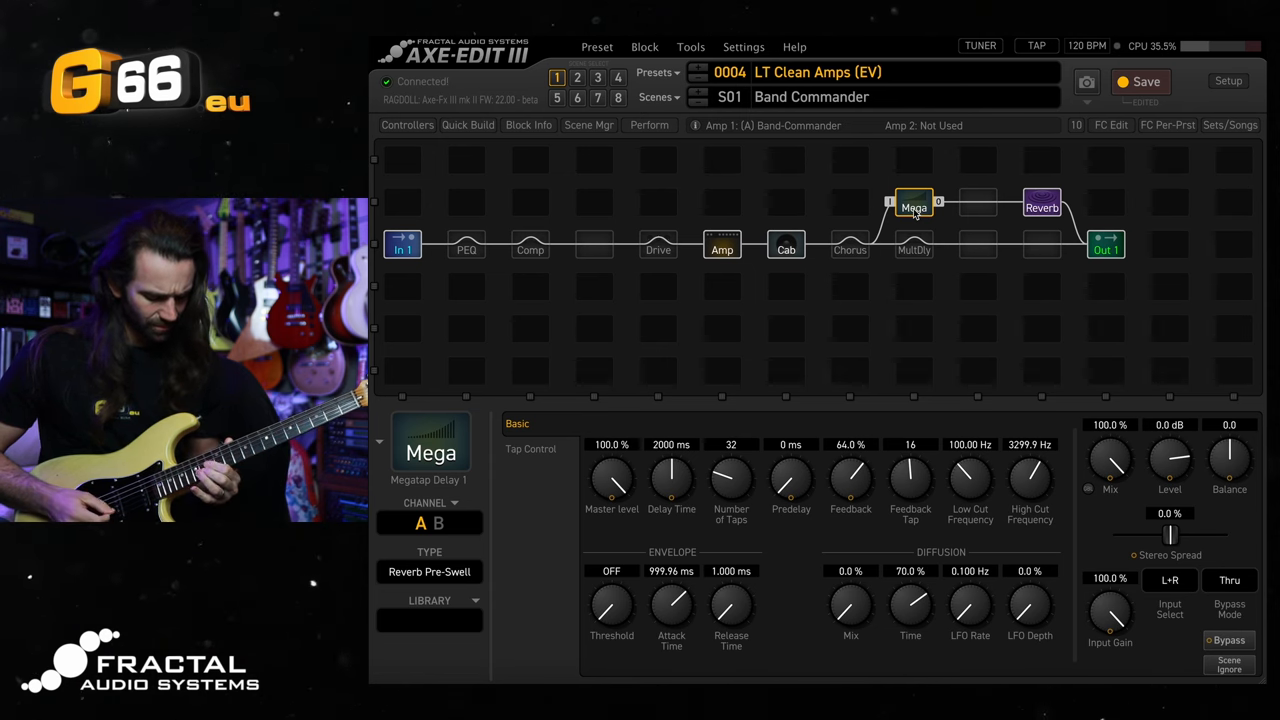
Insert Multitap Delay 2 in the slot between the Megatap and the Reverb.
{"action": "left_click", "coordinate": [976, 206]}
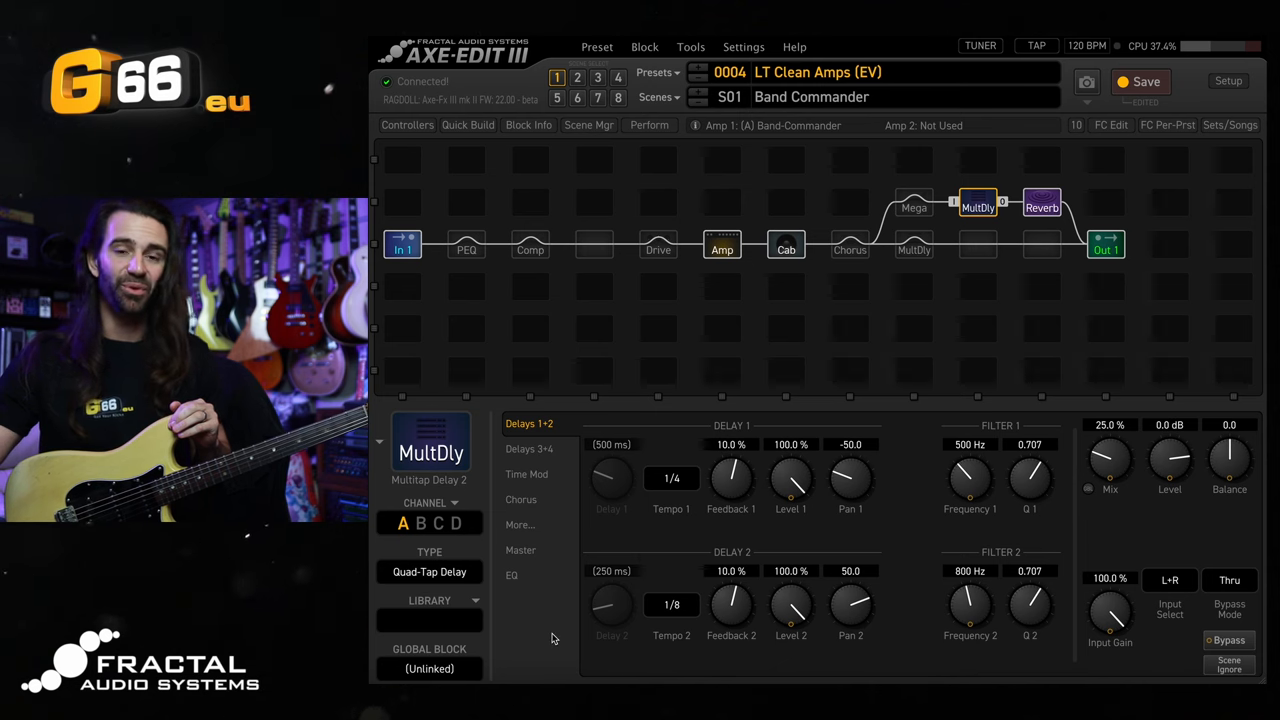
{"action": "mouse_move", "coordinate": [568, 644]}
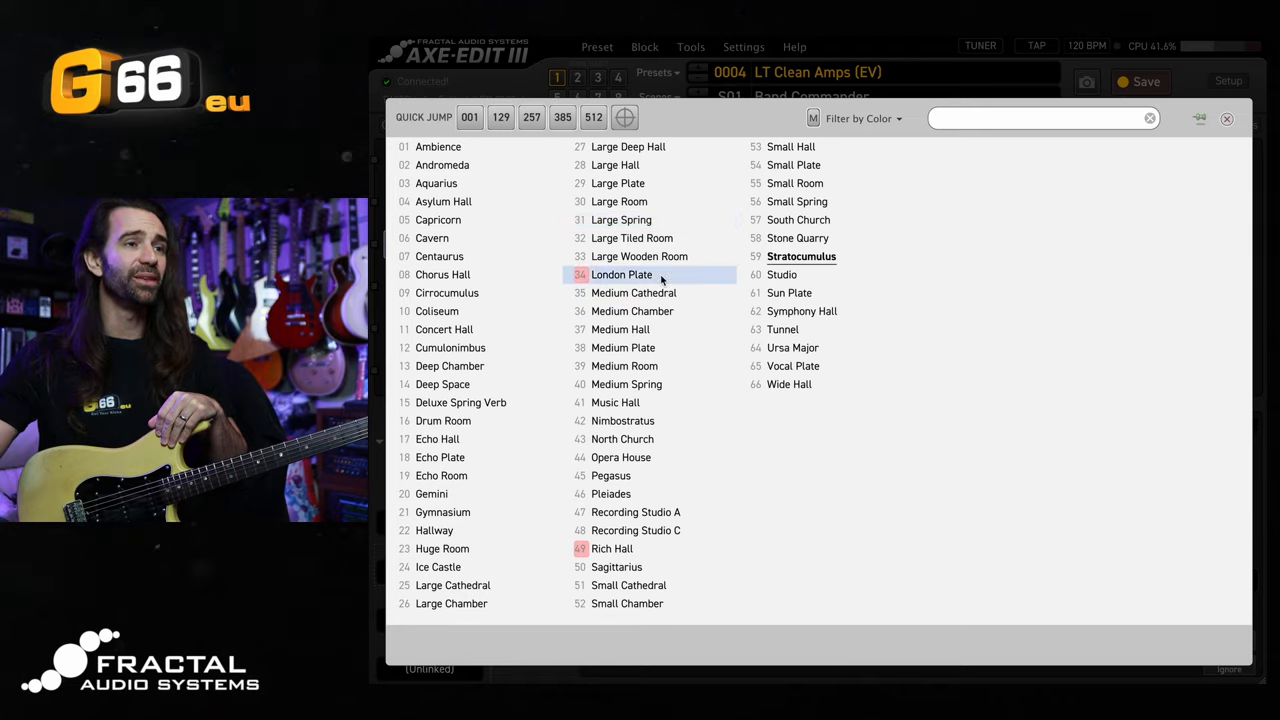
Set the Reverb block type to London Plate.
{"action": "left_click", "coordinate": [1228, 118]}
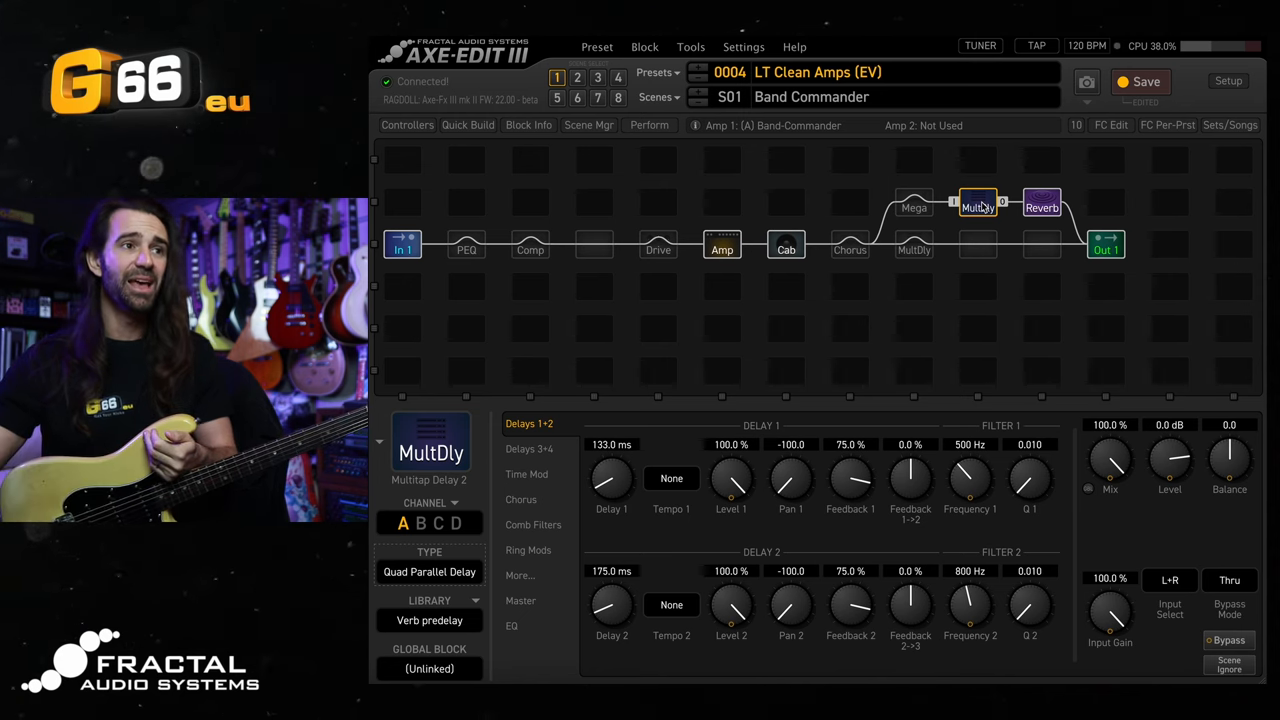
Engage Megatap, bypass Multitap, then bring up the reverb type list with London Plate current.
{"action": "left_click", "coordinate": [914, 204]}
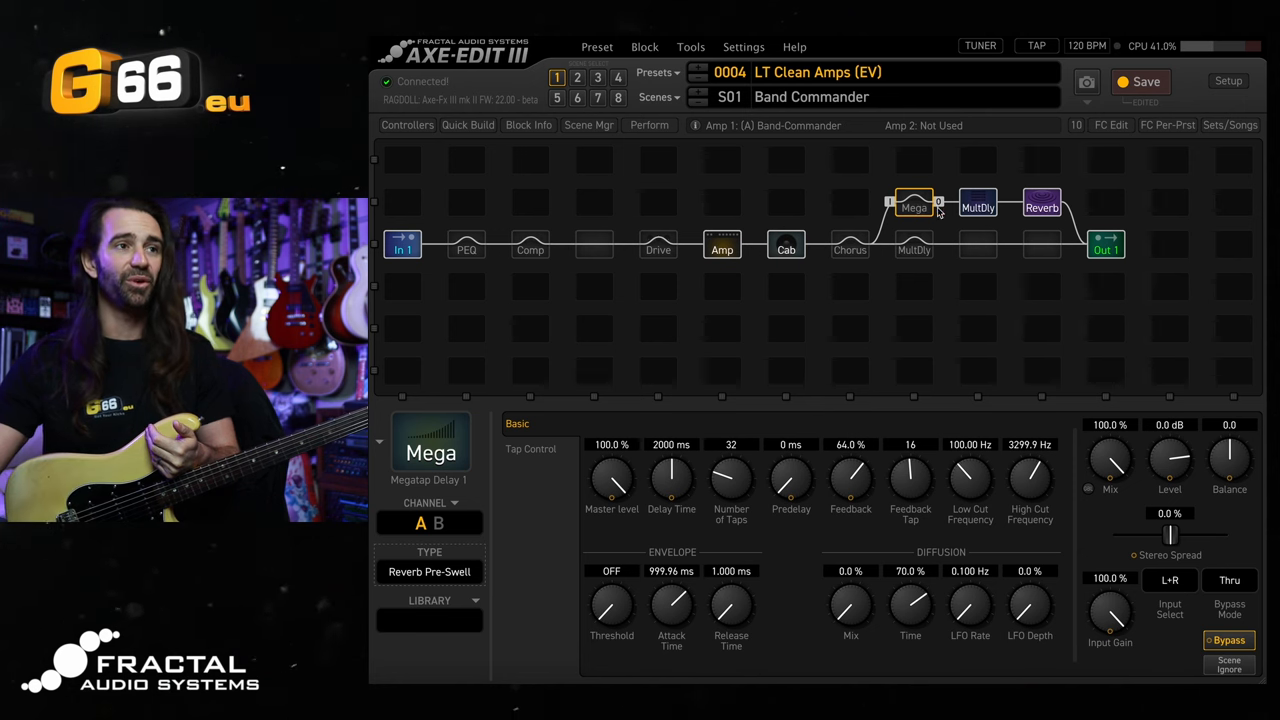
{"action": "left_click", "coordinate": [976, 206]}
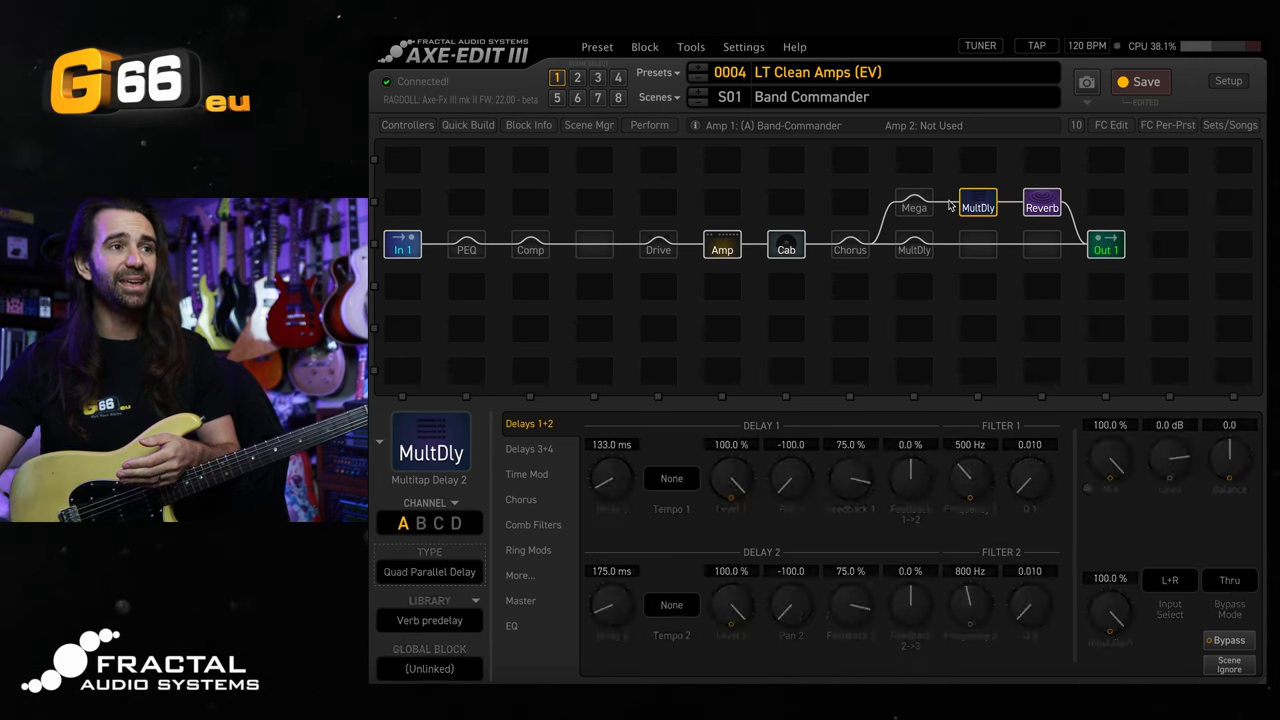
{"action": "left_click", "coordinate": [1042, 204]}
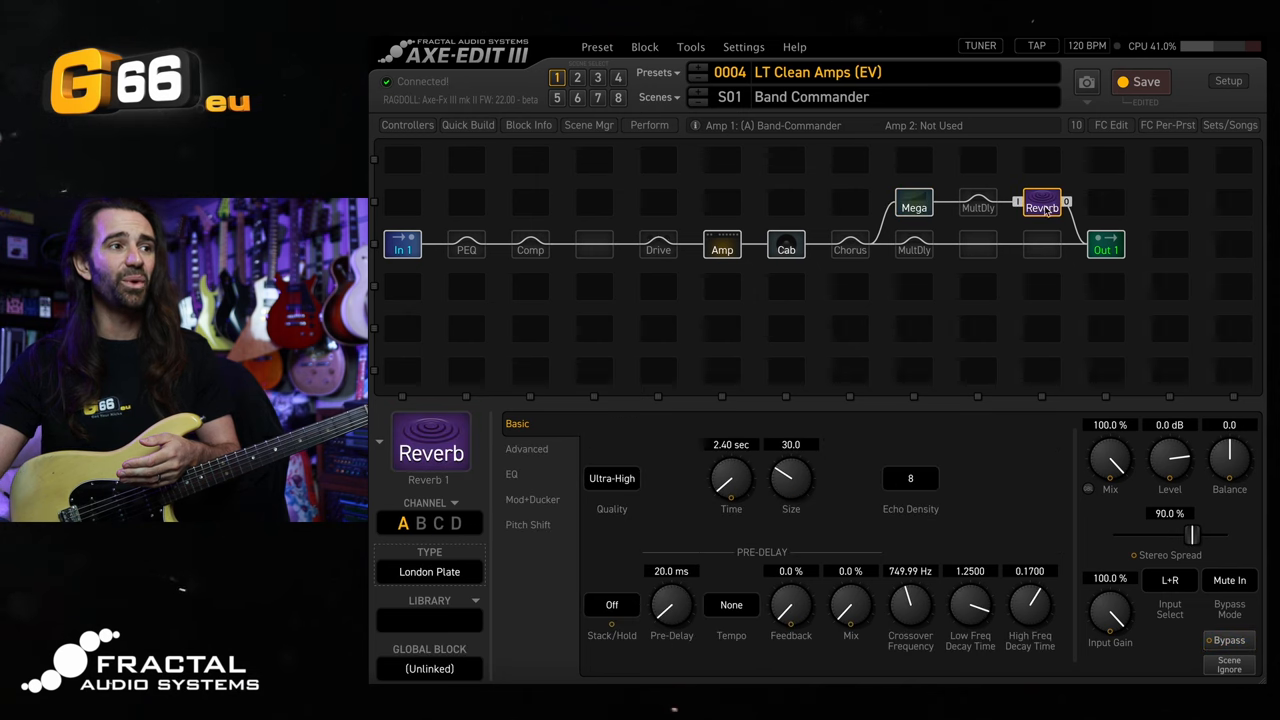
{"action": "left_click", "coordinate": [428, 572]}
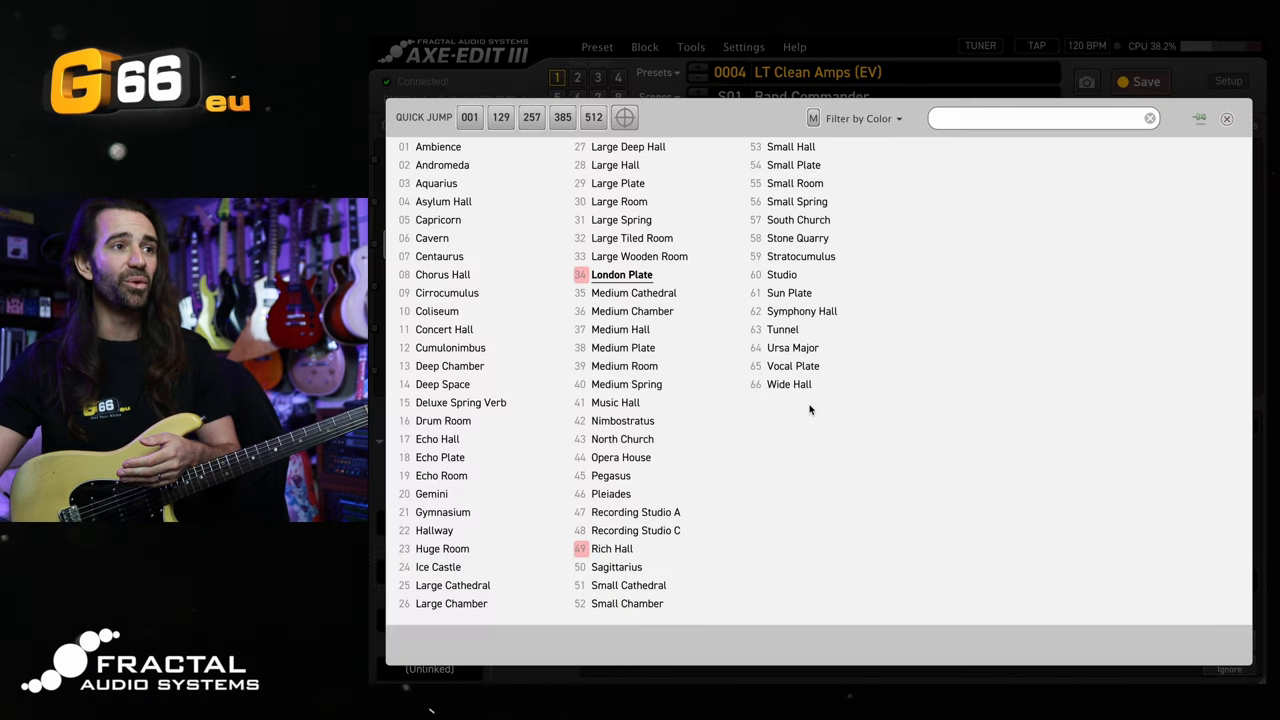